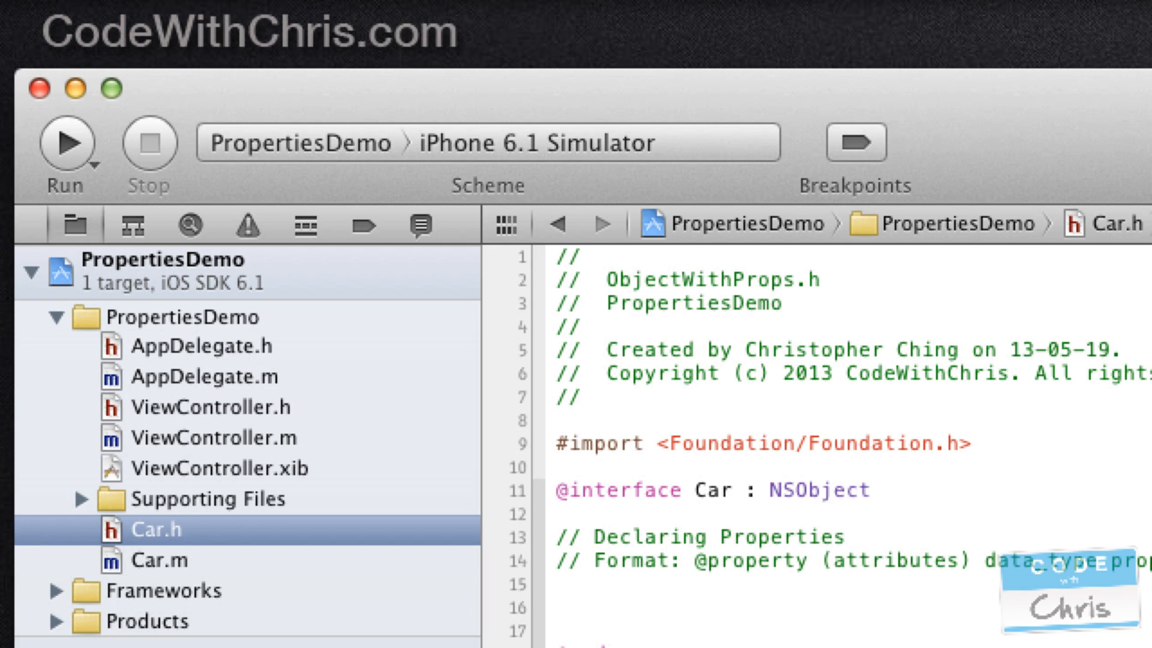
pyautogui.moveTo(177, 562)
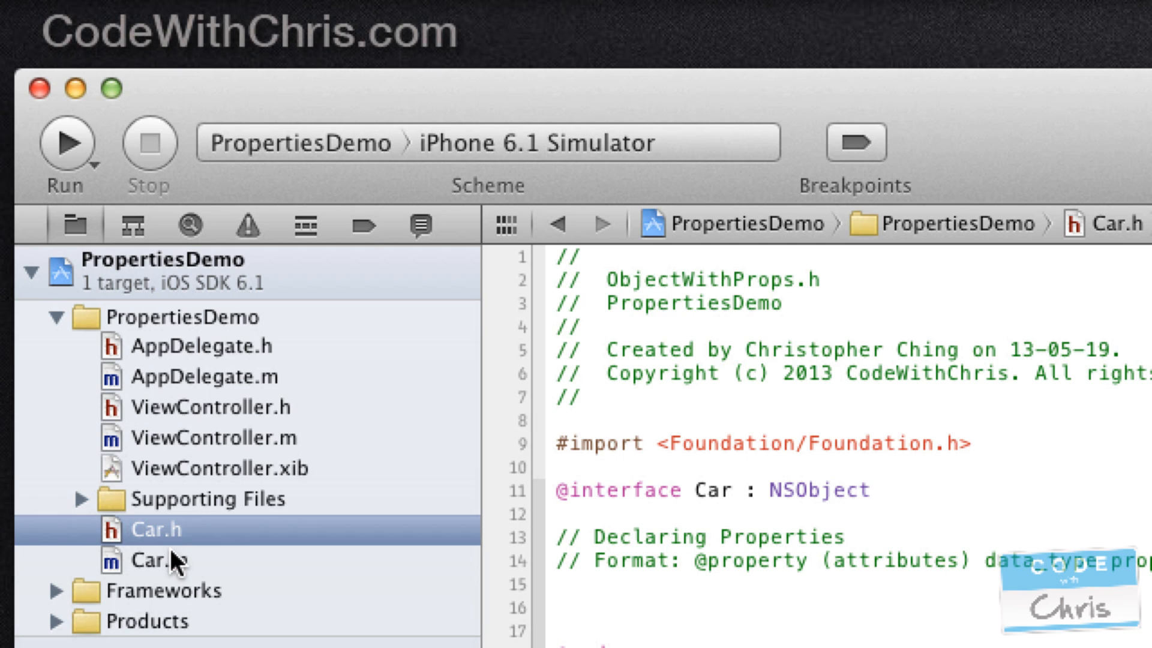
pyautogui.click(157, 560)
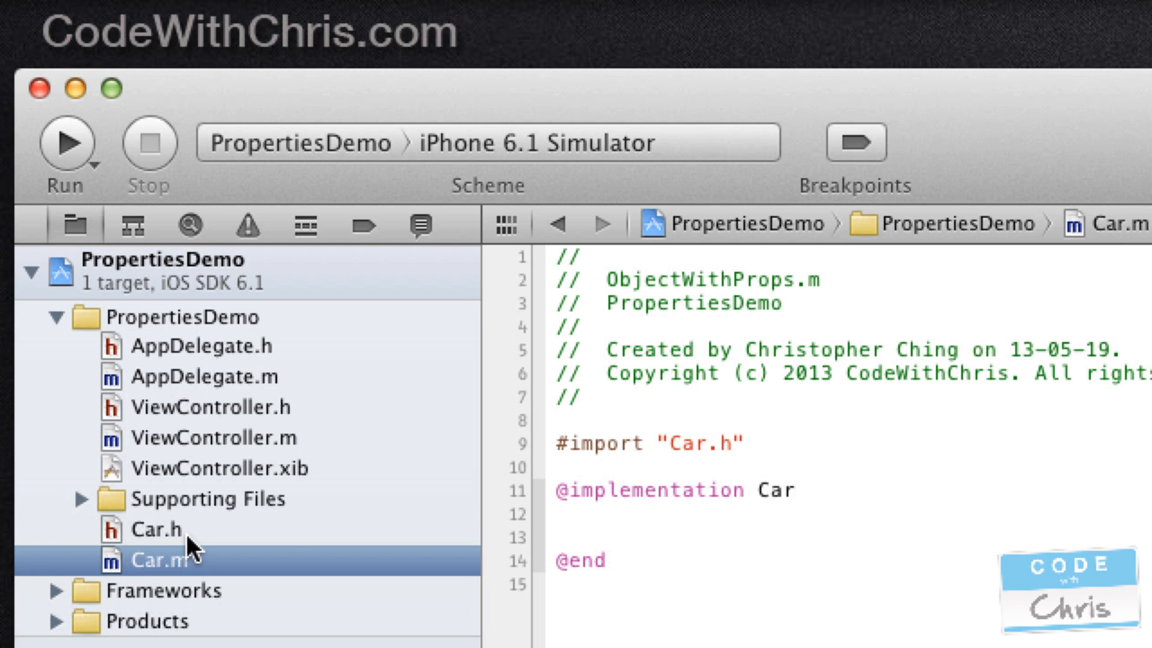
pyautogui.click(156, 529)
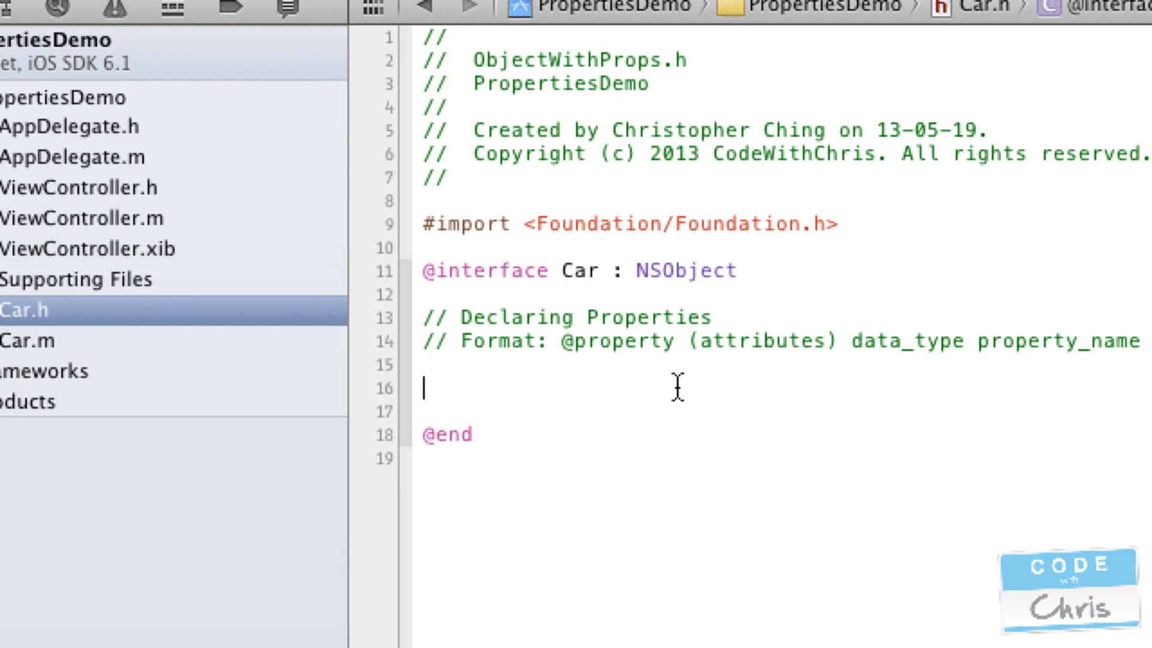
pyautogui.moveTo(645, 397)
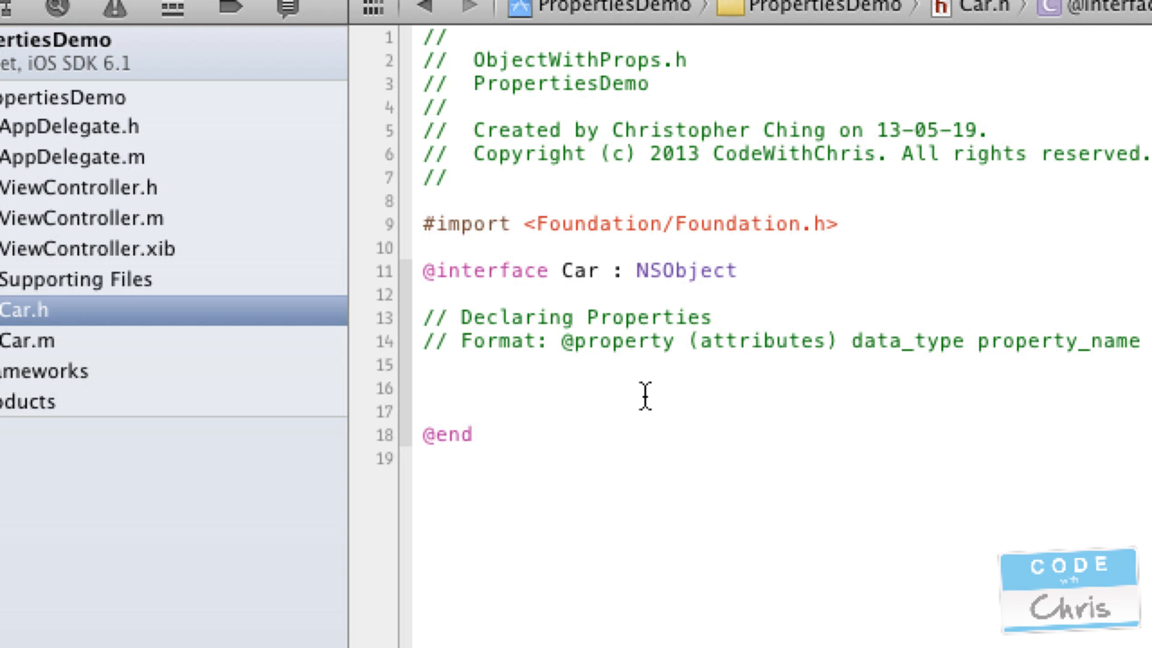
pyautogui.click(423, 388)
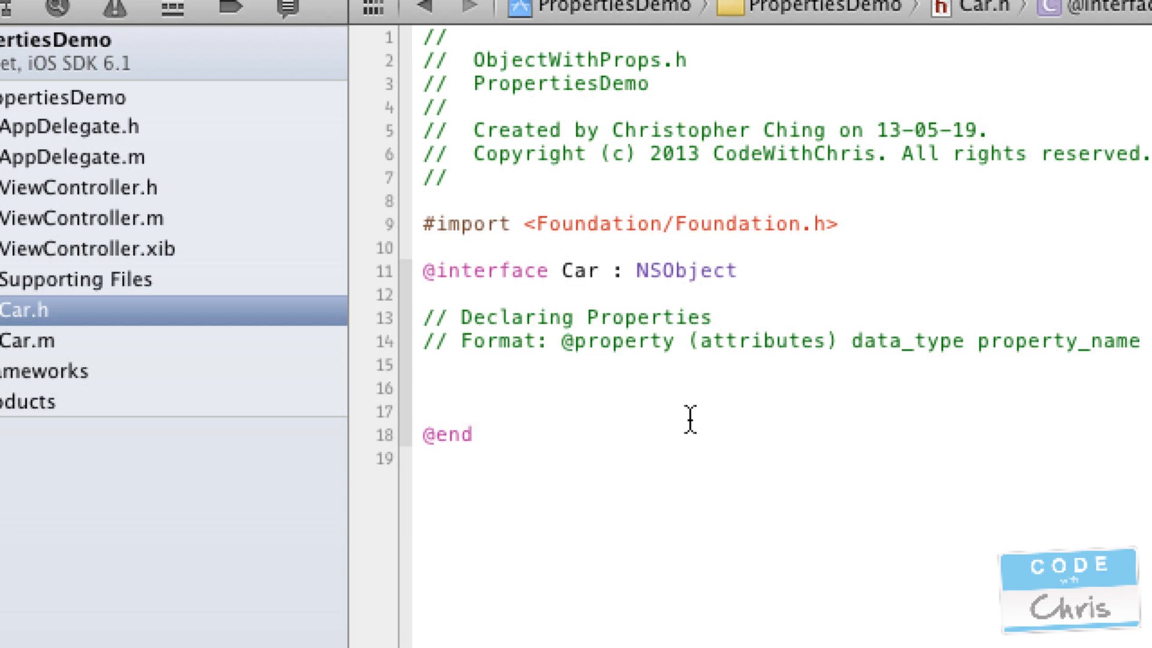
pyautogui.moveTo(637, 423)
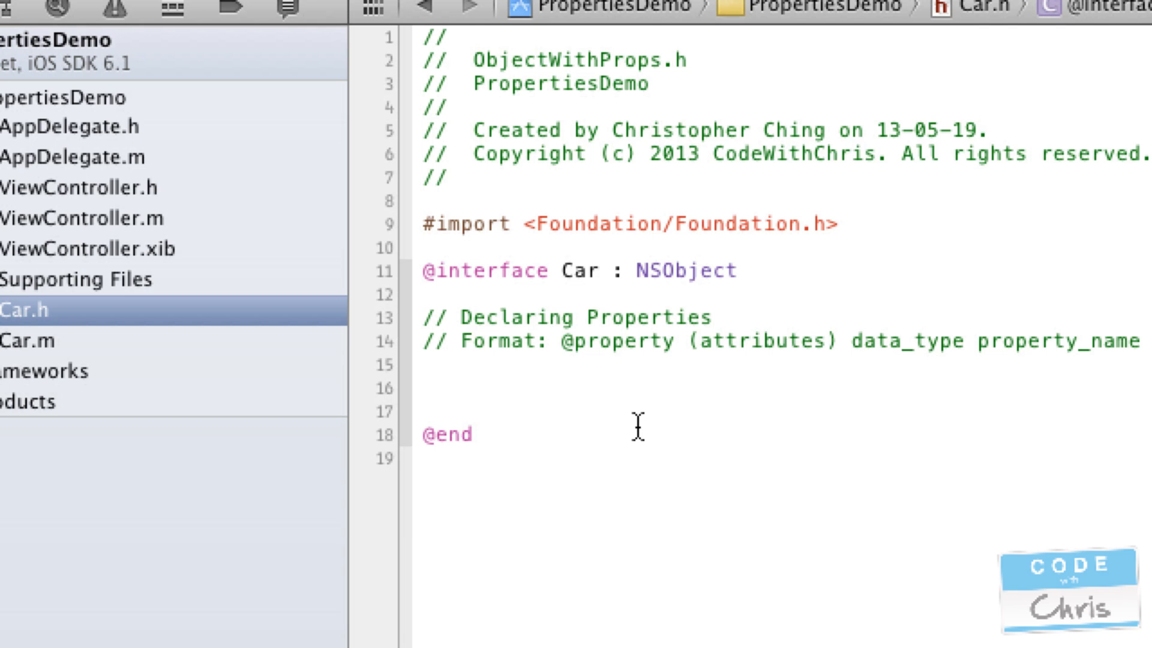
pyautogui.write('@property')
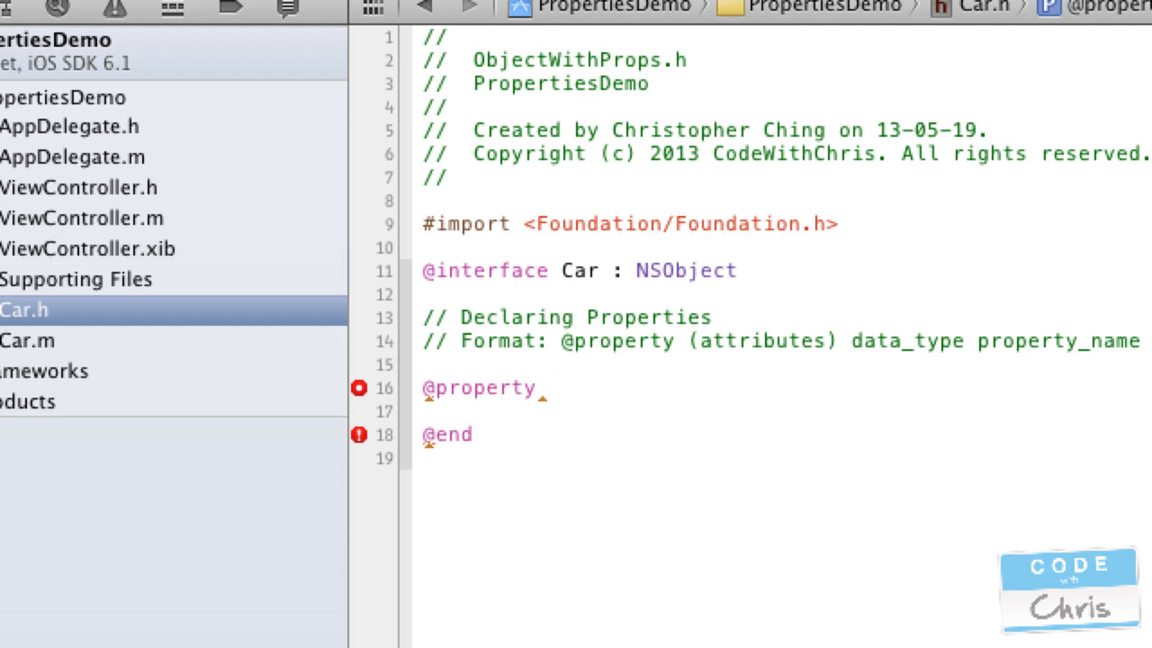
pyautogui.click(536, 388)
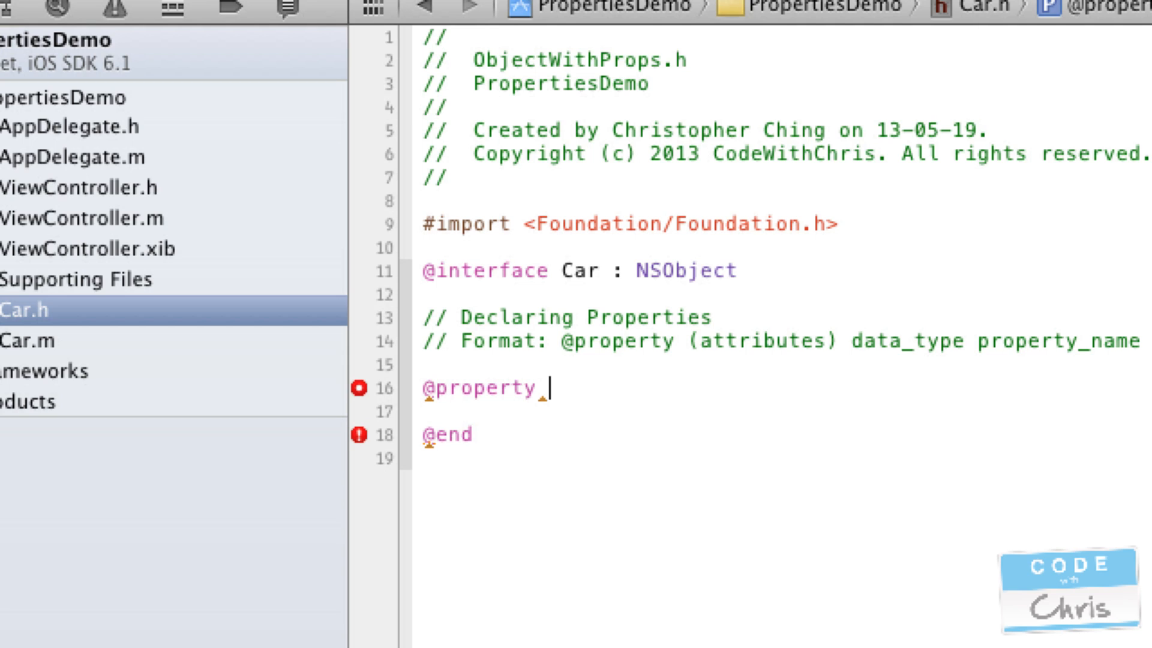
pyautogui.write('(')
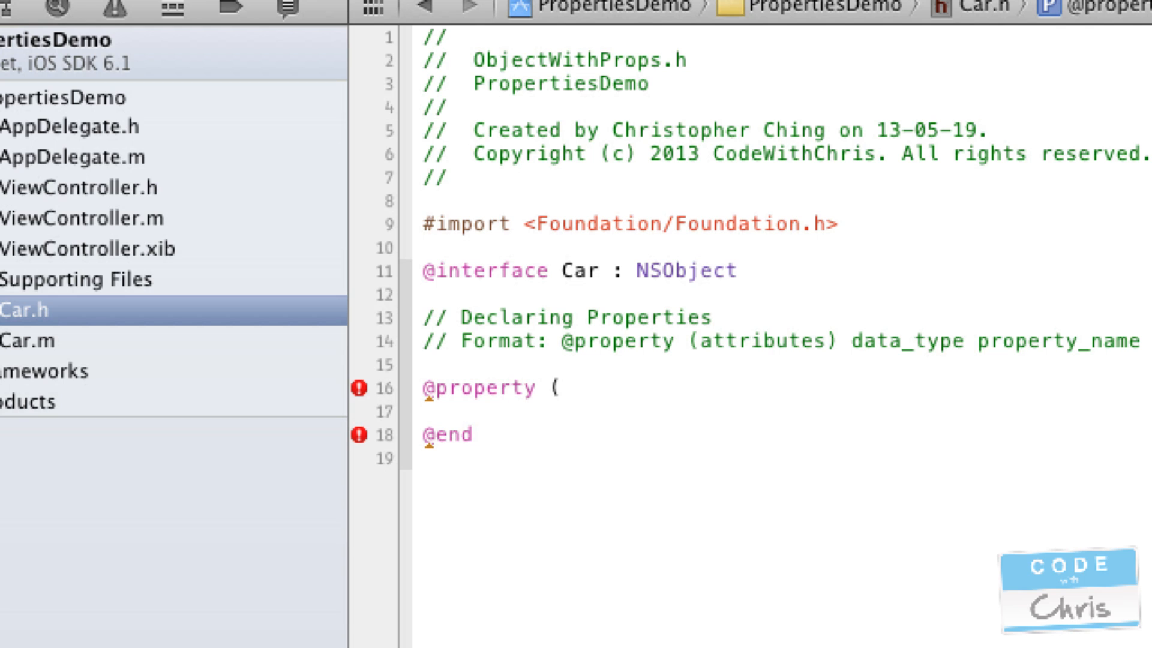
pyautogui.write('nonatomic, strong')
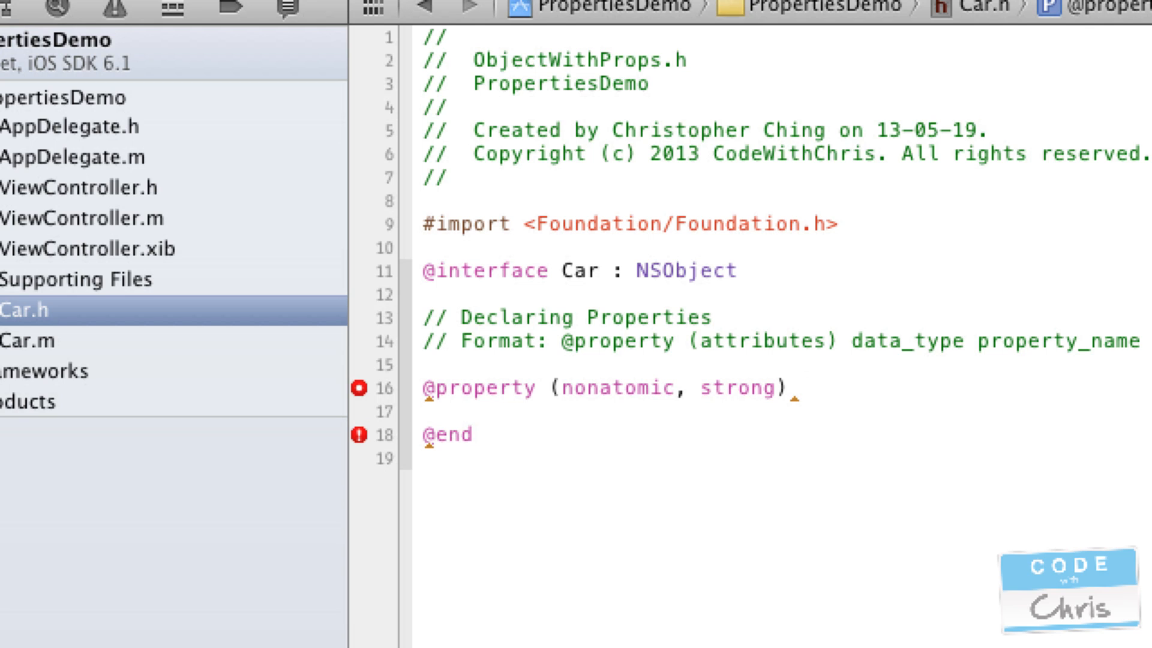
pyautogui.write('NS')
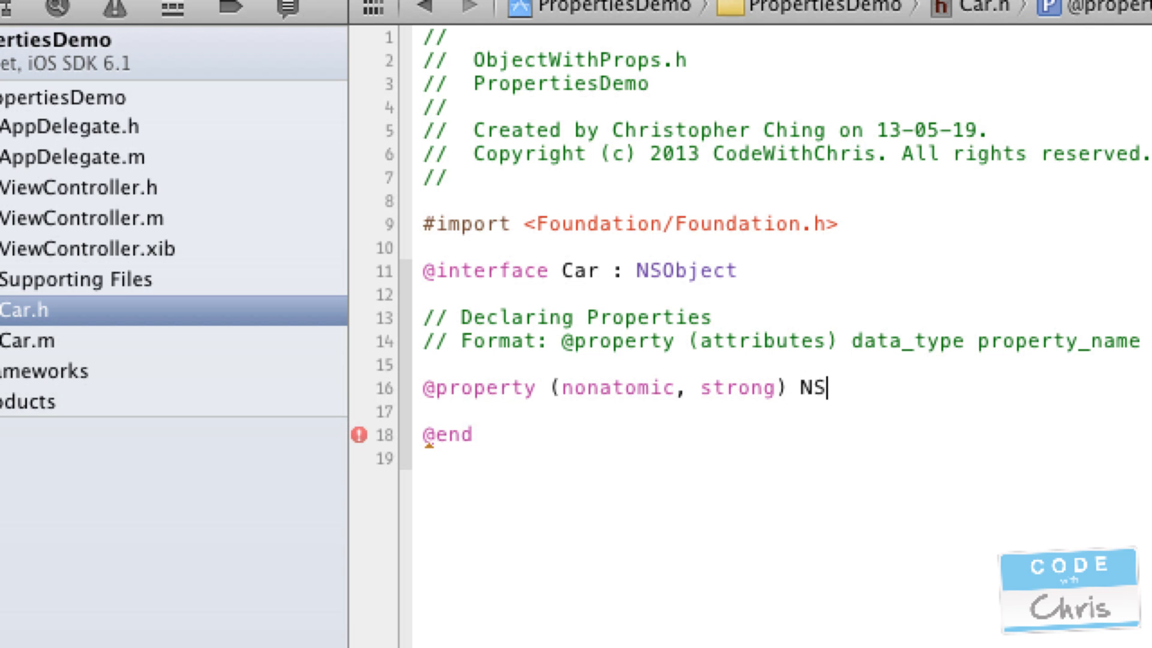
pyautogui.write('String')
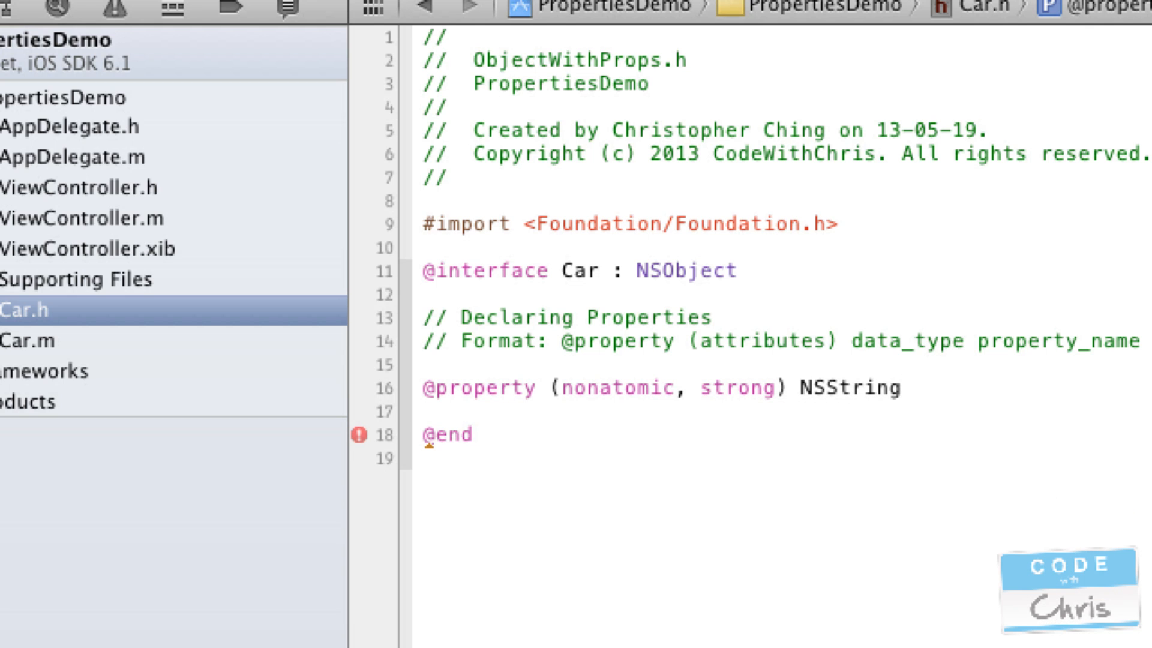
pyautogui.write('*')
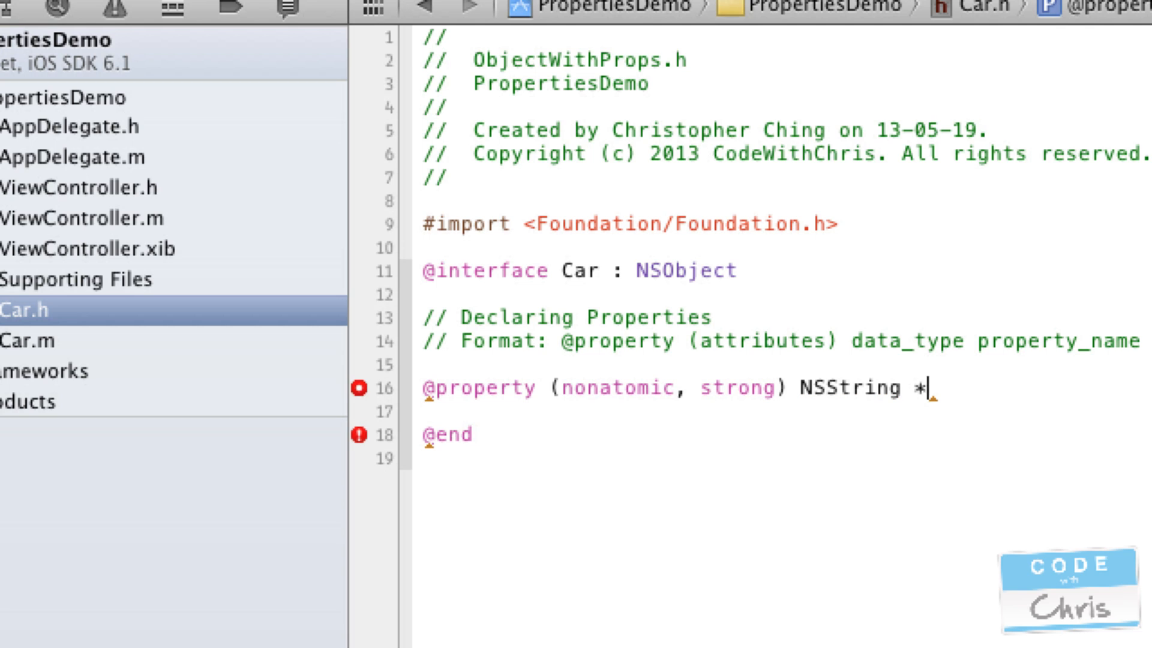
pyautogui.write('name;')
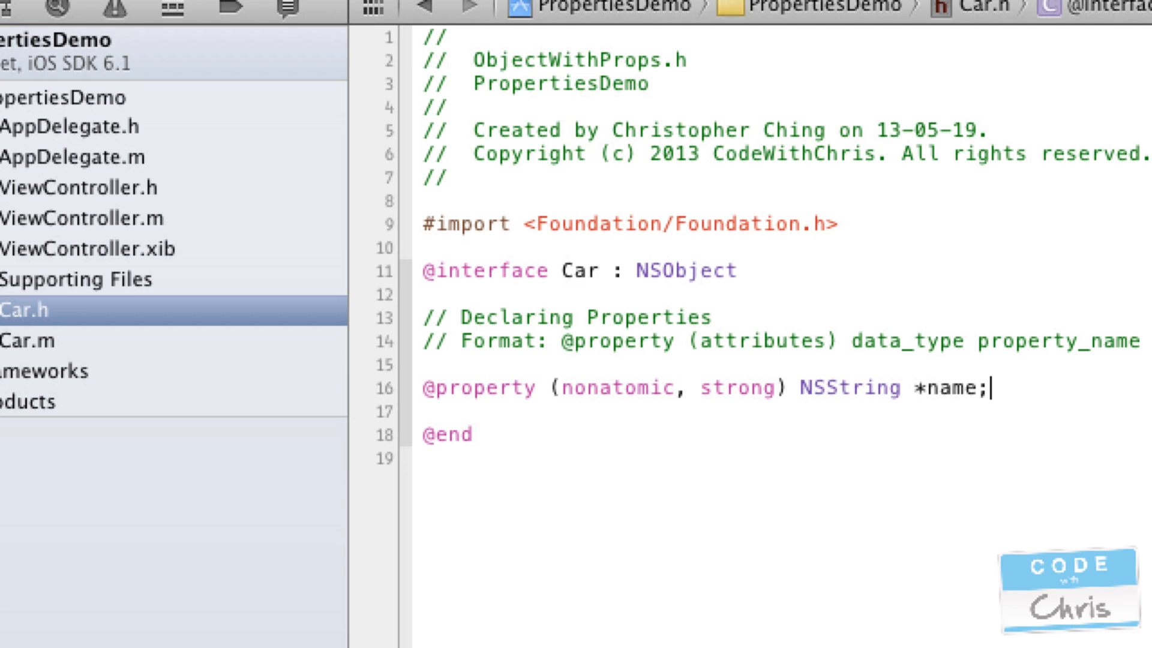
pyautogui.moveTo(658, 420)
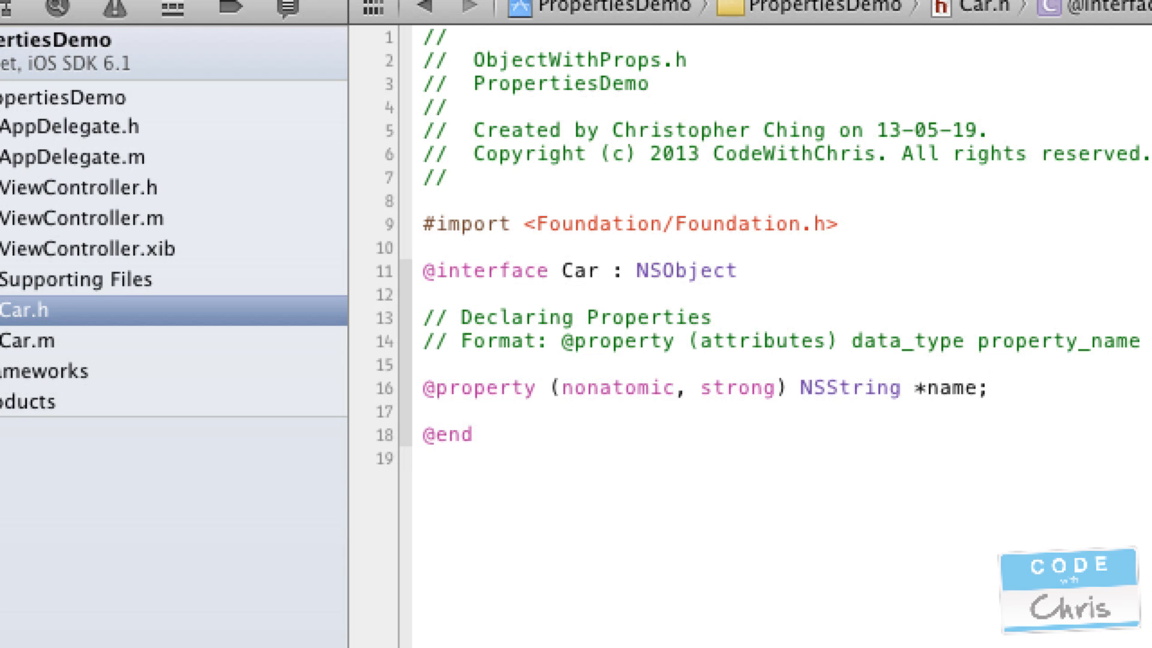
pyautogui.moveTo(140, 217)
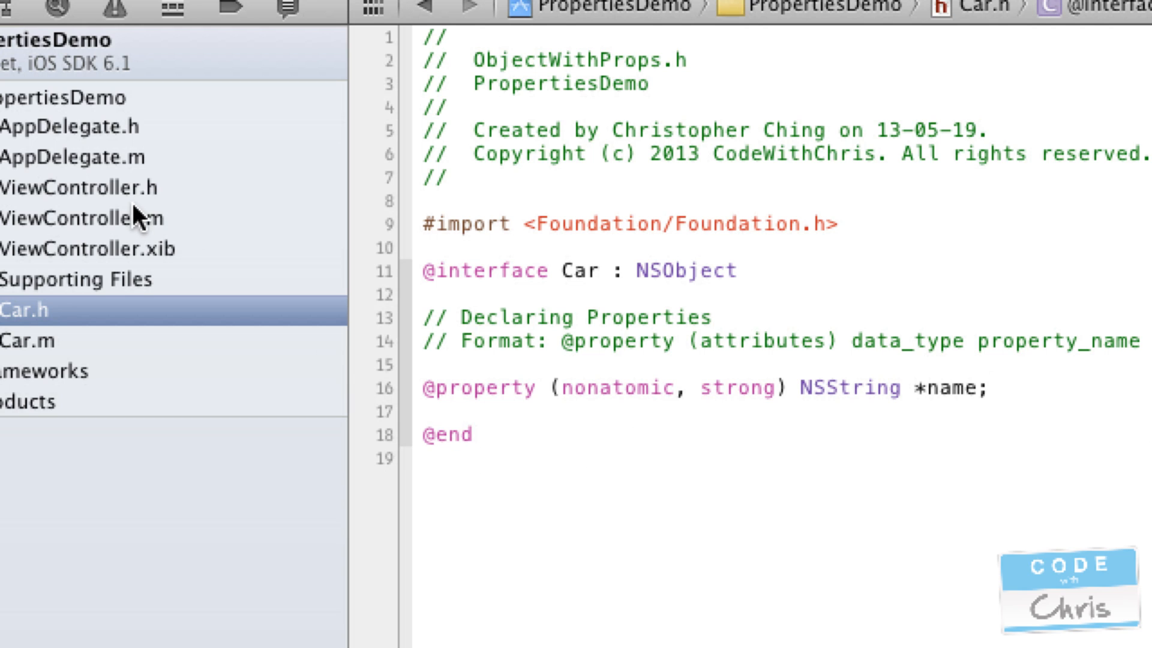
# Open ViewController.m and add #import "Car.h" below the existing import
pyautogui.click(89, 219)
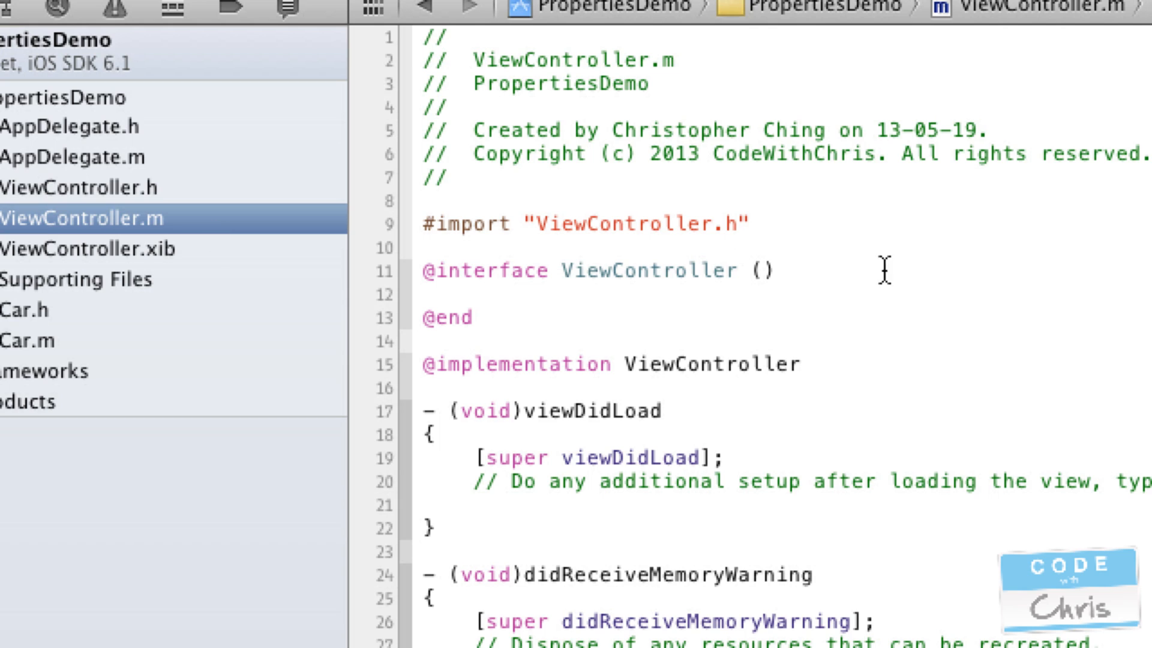
pyautogui.moveTo(878, 223)
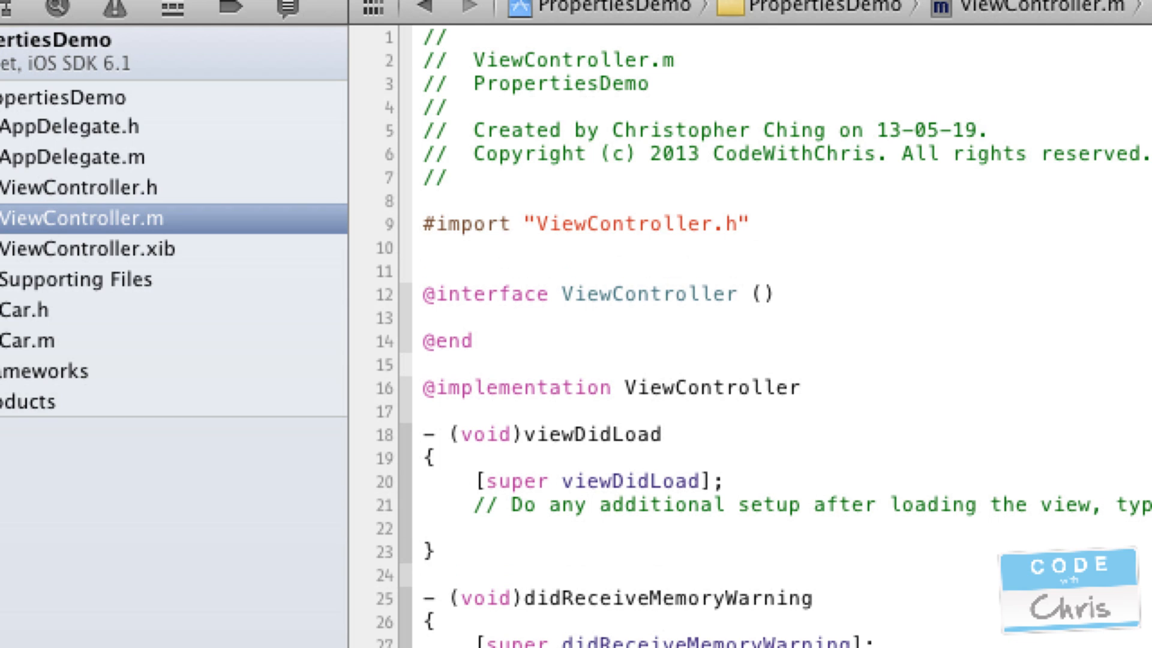
pyautogui.write('#import "')
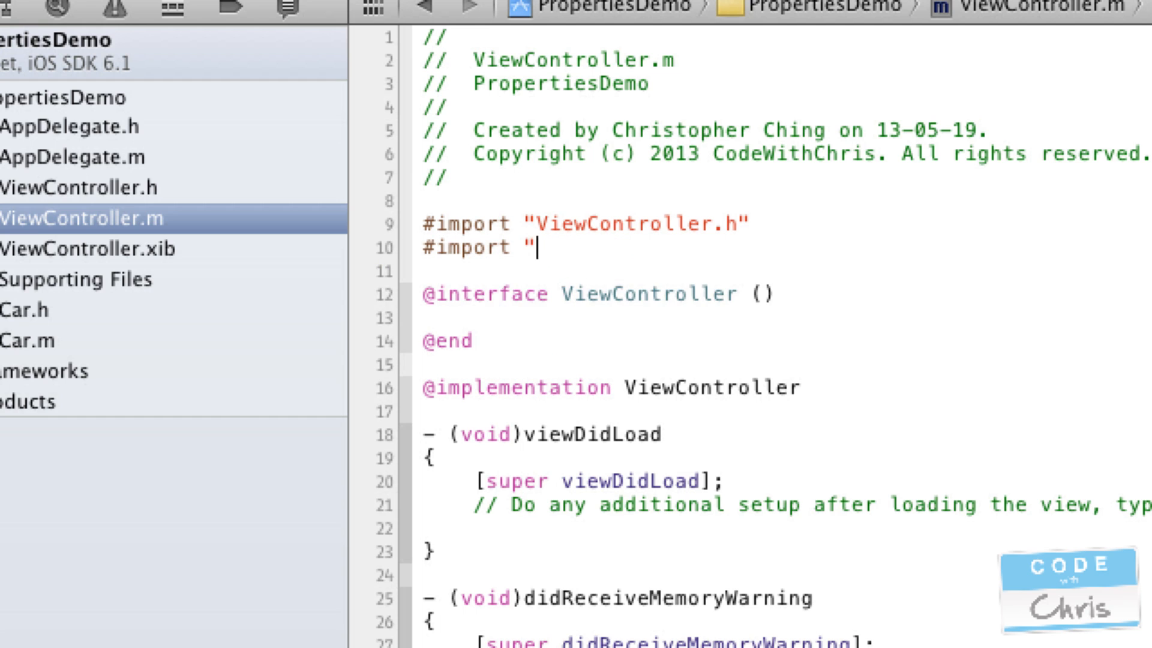
pyautogui.write('Car.h')
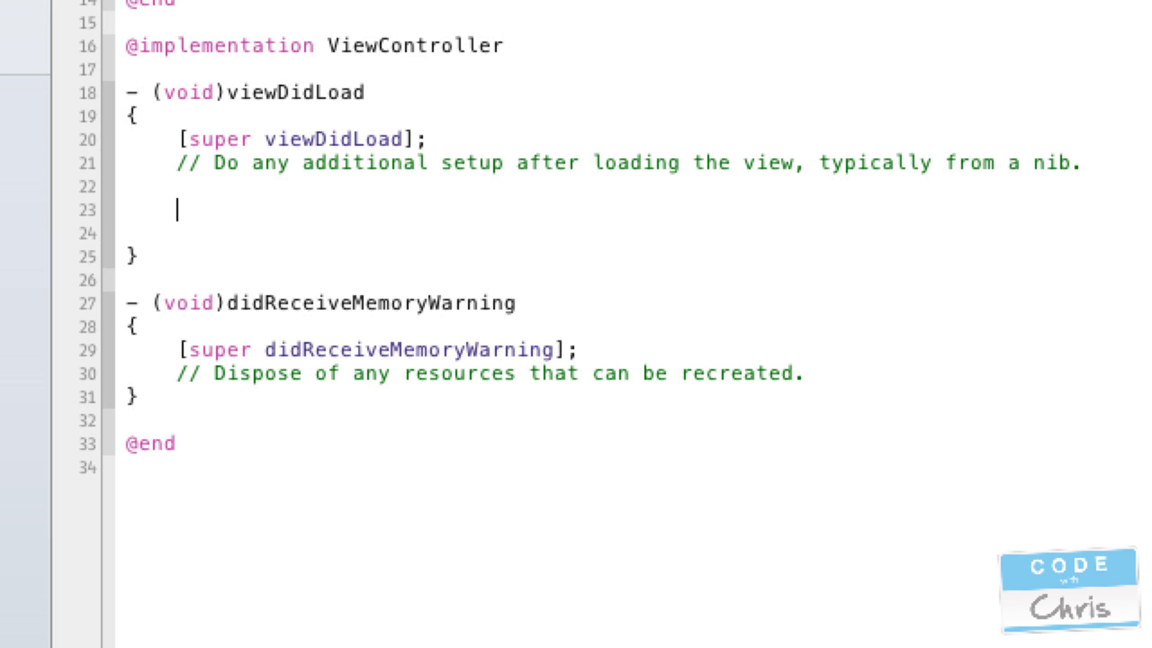
# In viewDidLoad, create a Car instance myCar and set its name to @"some car name"
pyautogui.write('Car *m')
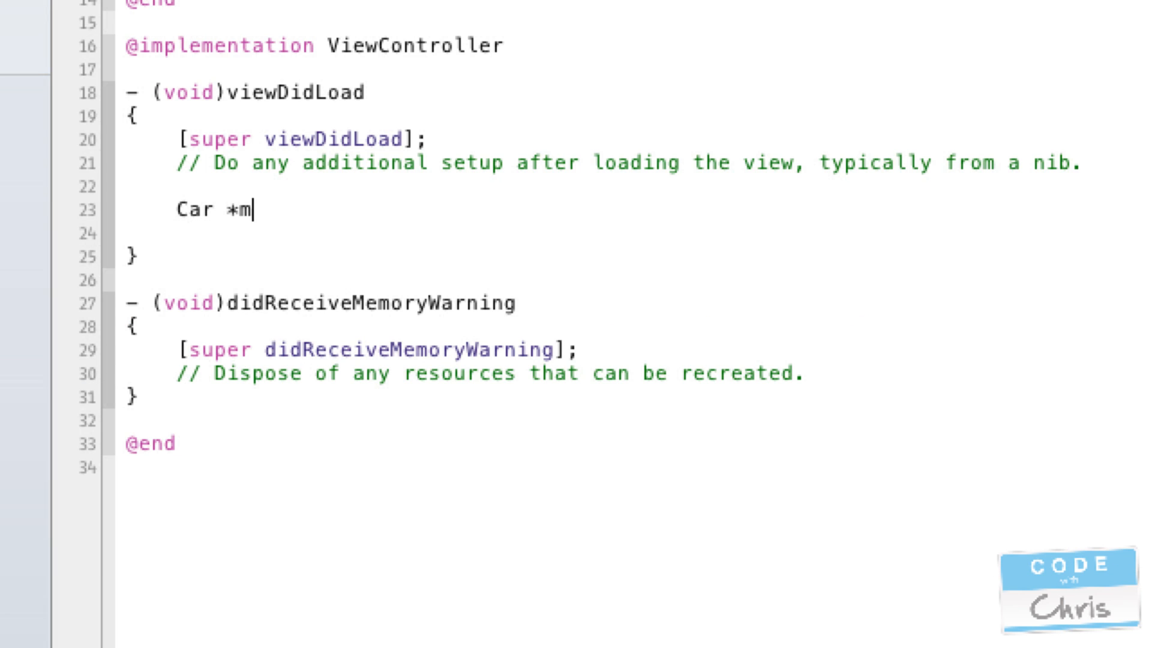
pyautogui.write('yCar = [')
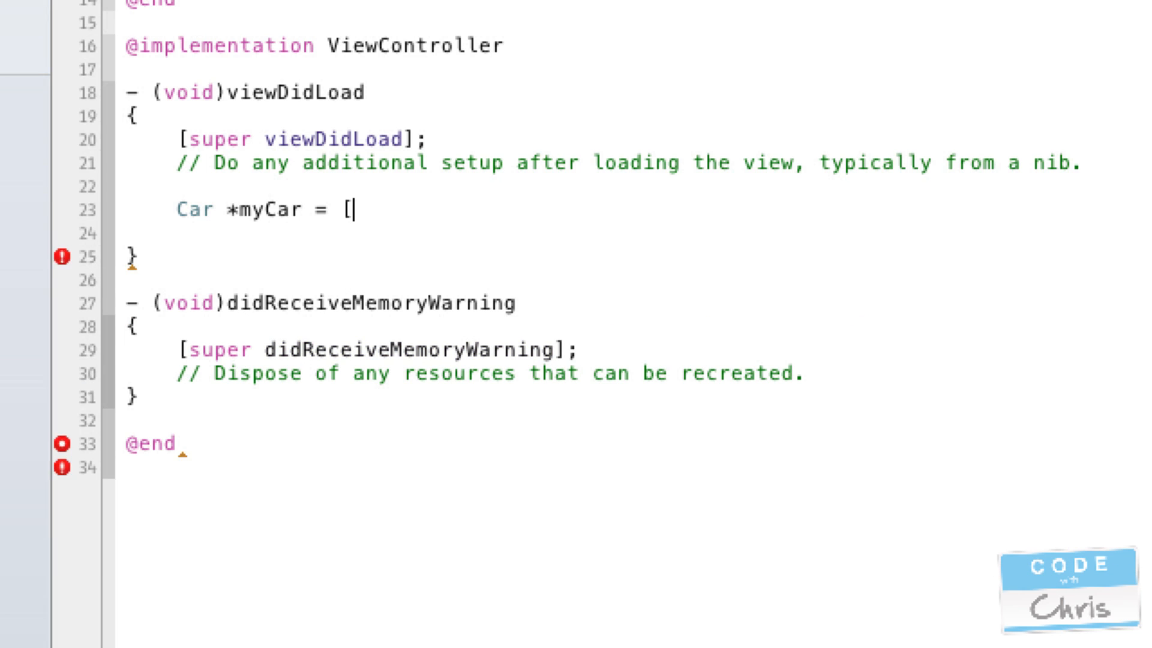
pyautogui.write('Car alloc] in')
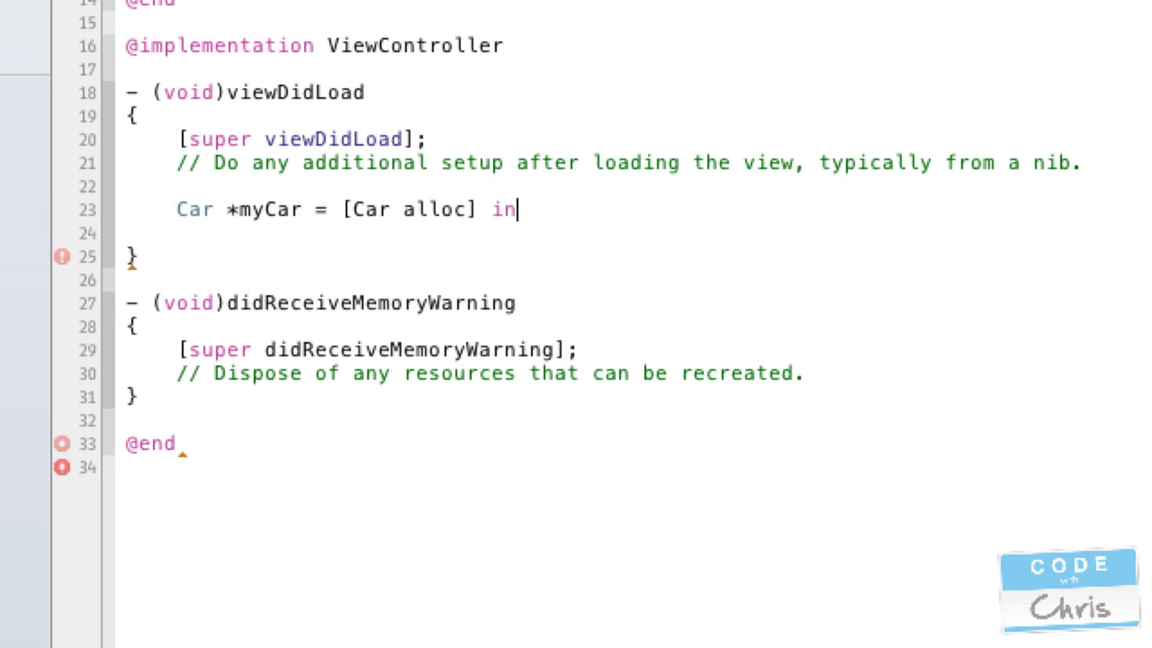
pyautogui.write('it];')
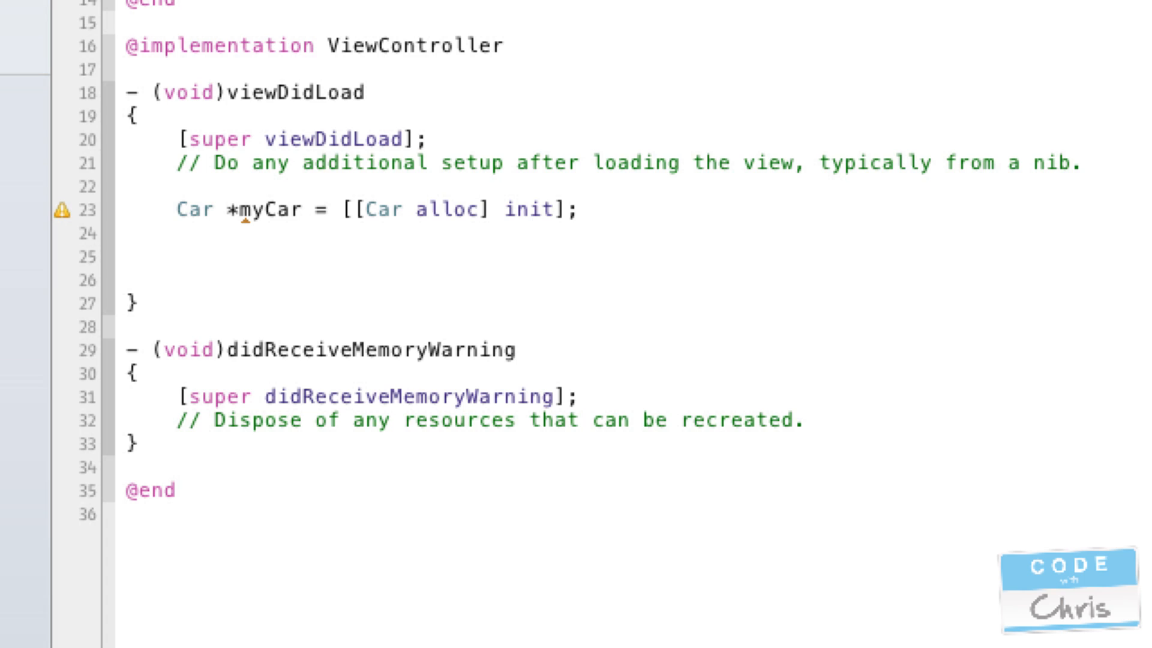
pyautogui.write('m')
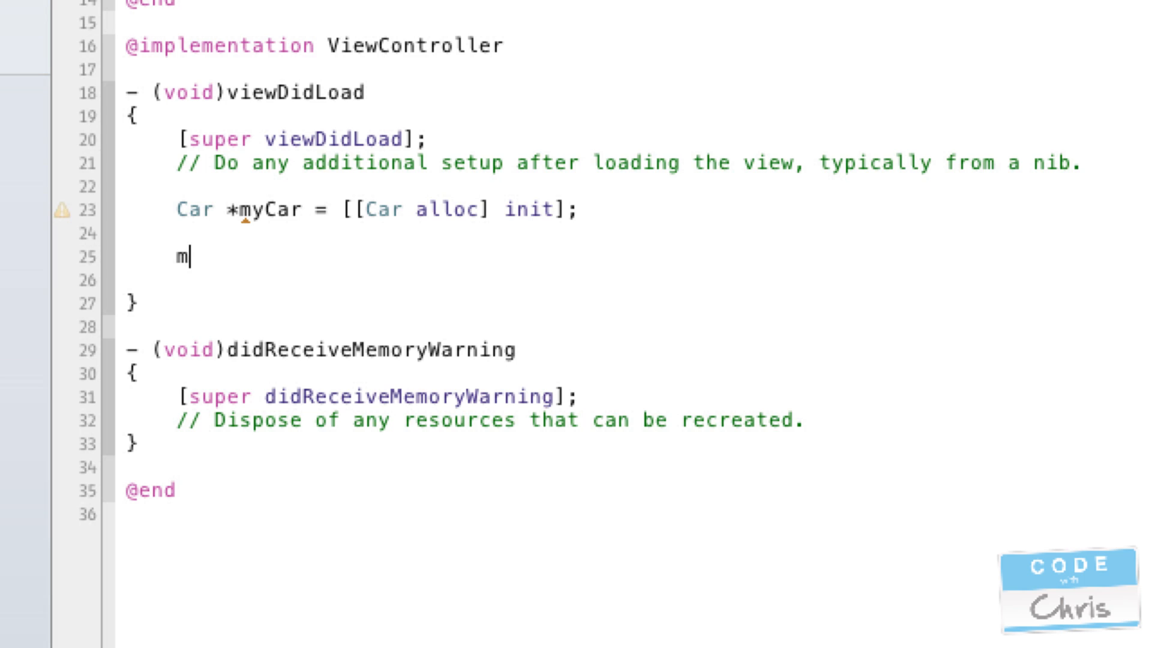
pyautogui.write('yCar')
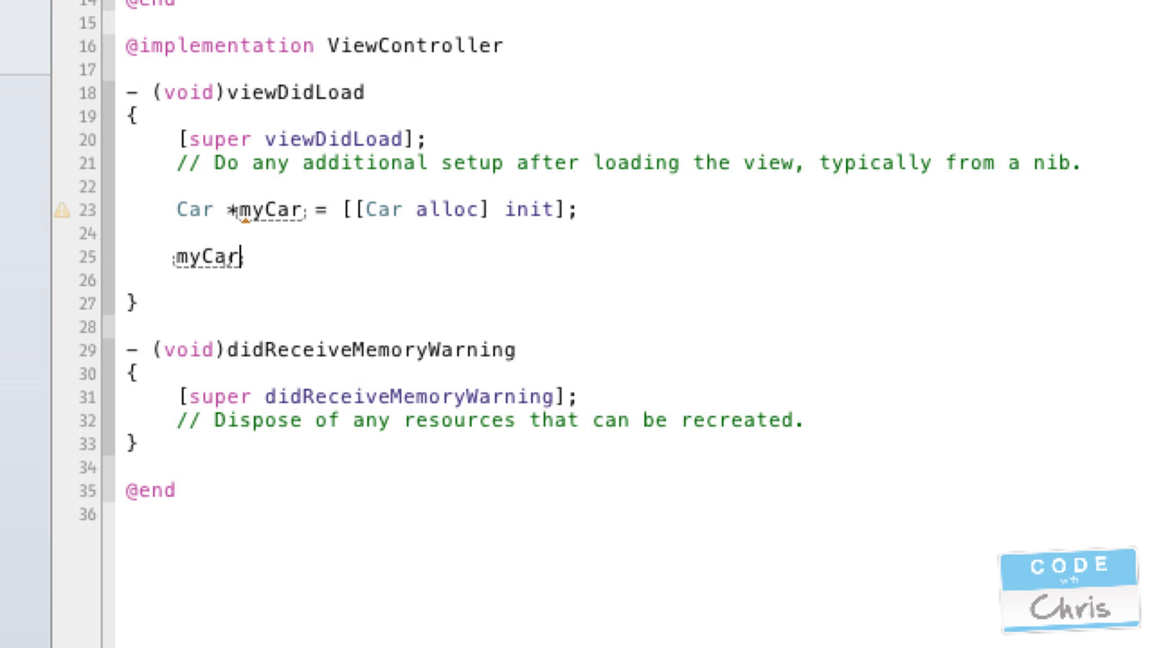
pyautogui.write('.name =')
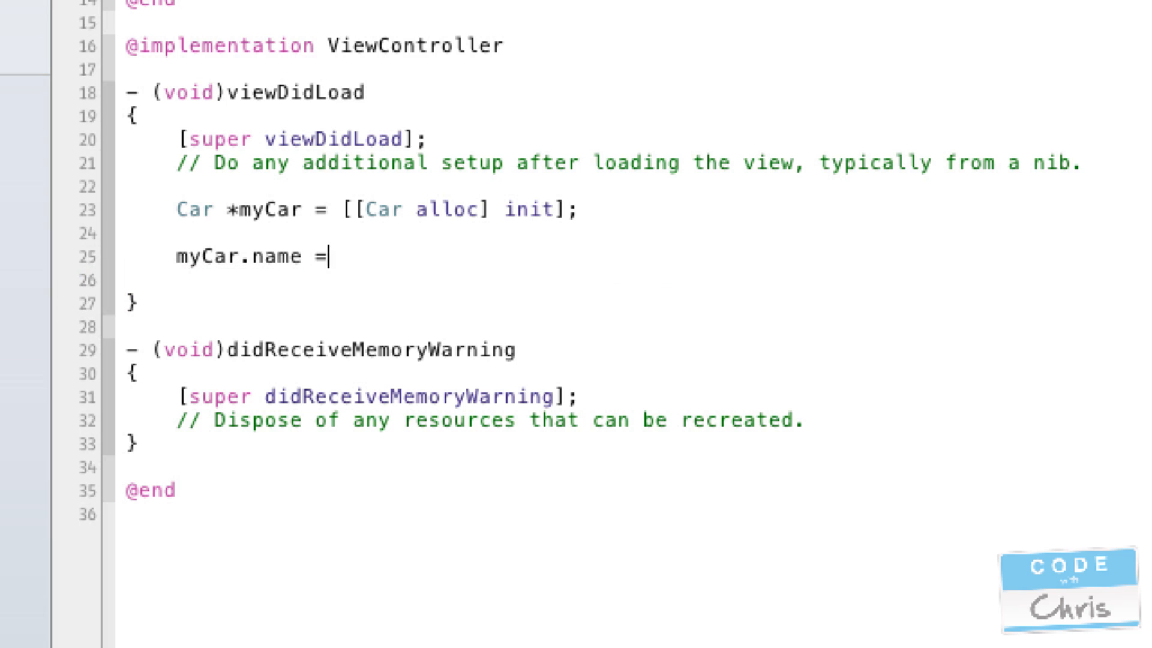
pyautogui.write('@""')
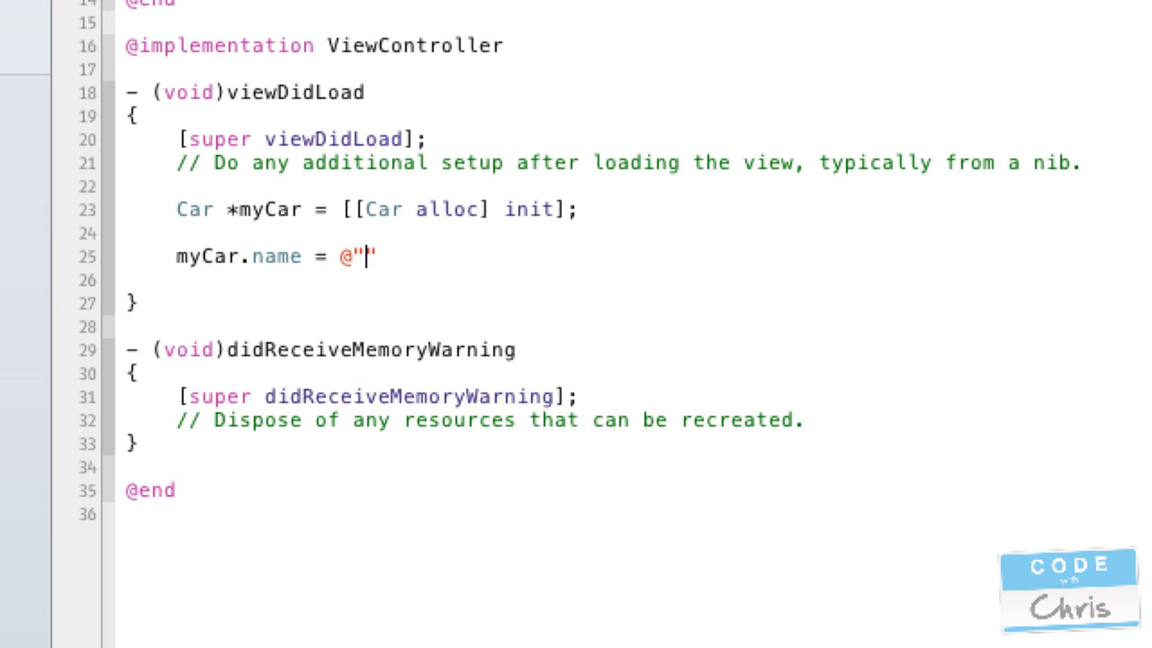
pyautogui.write('some car name')
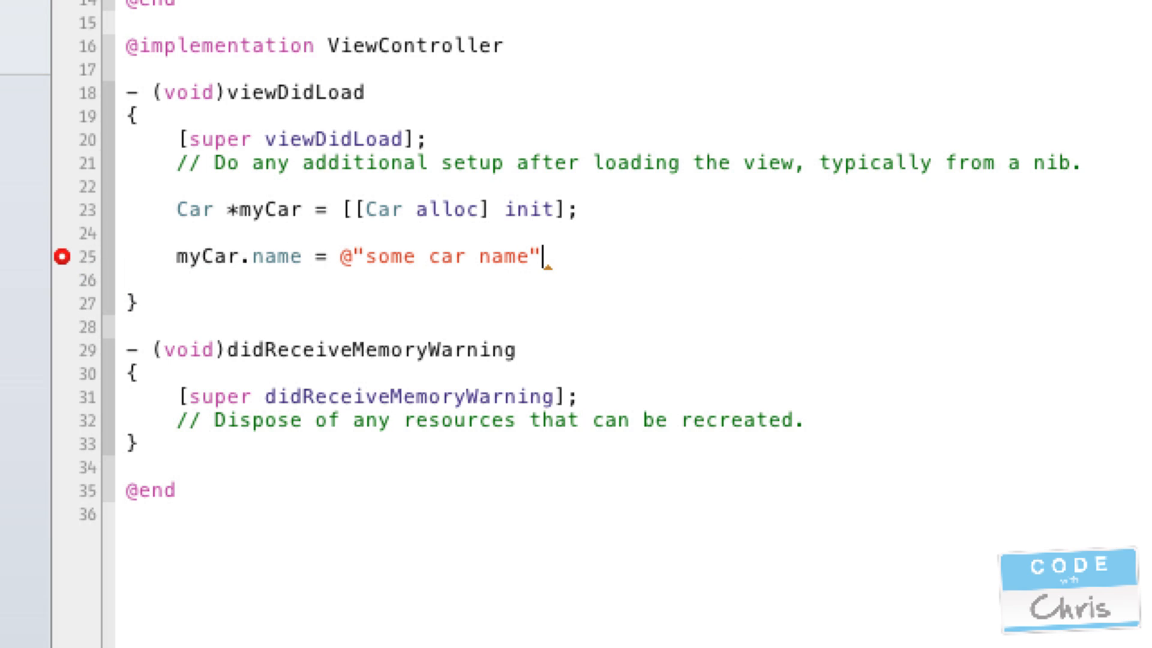
# On a new line, declare NSString *carName = myCar.name;
pyautogui.press('Return')
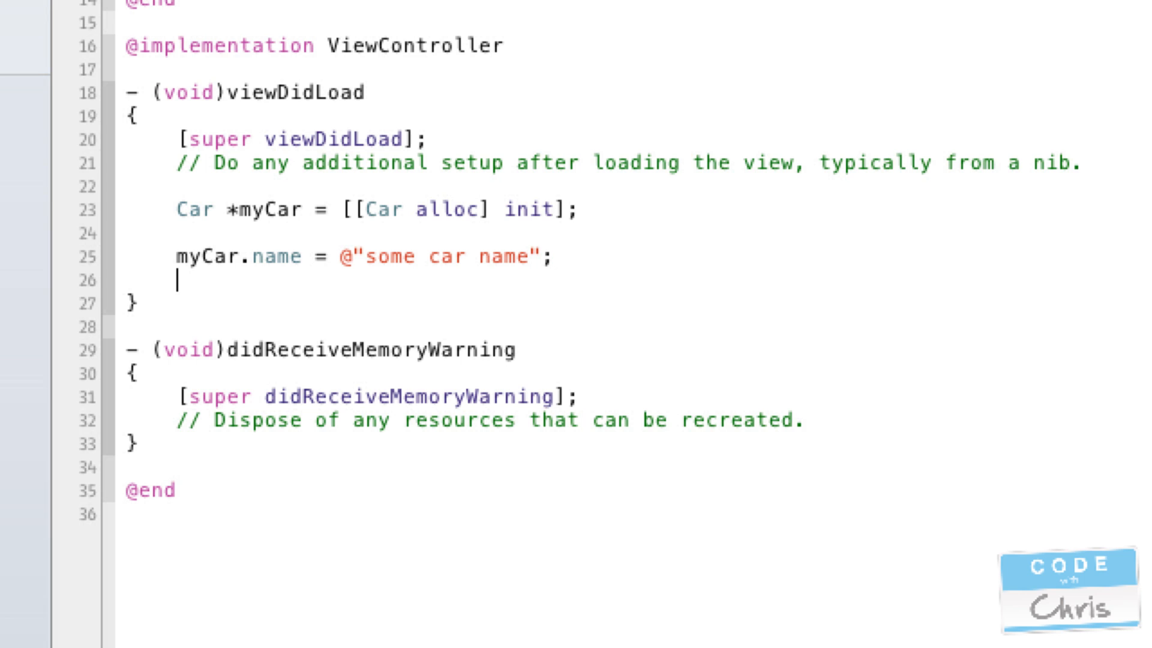
pyautogui.press('enter')
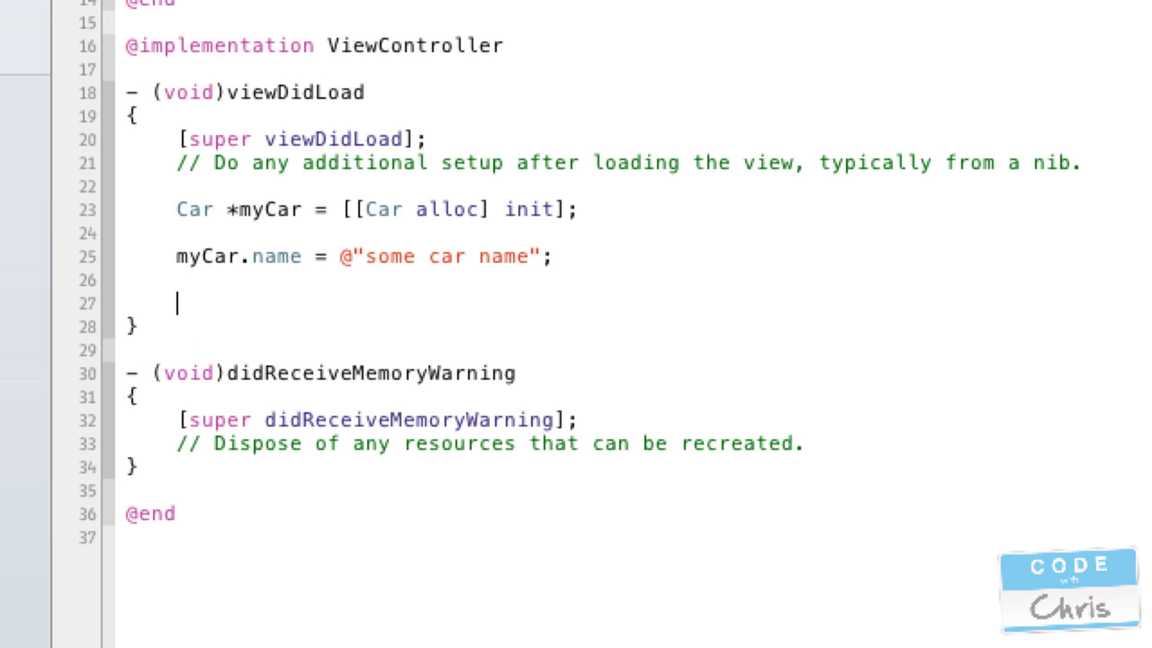
pyautogui.write('NSString *')
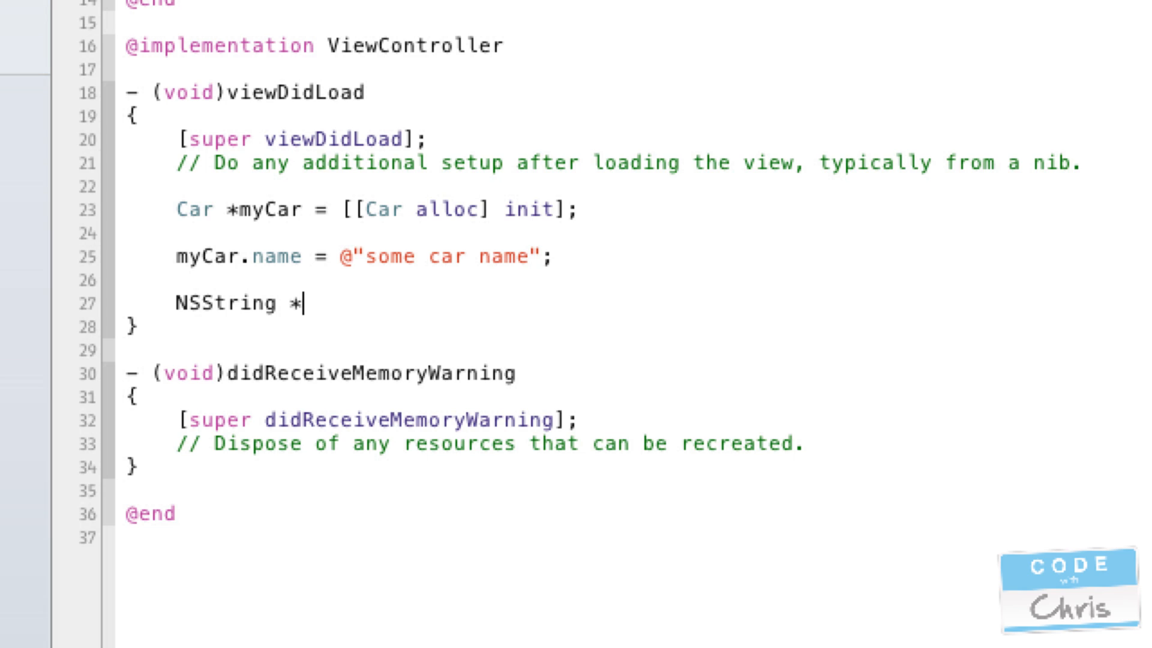
pyautogui.write('carName =')
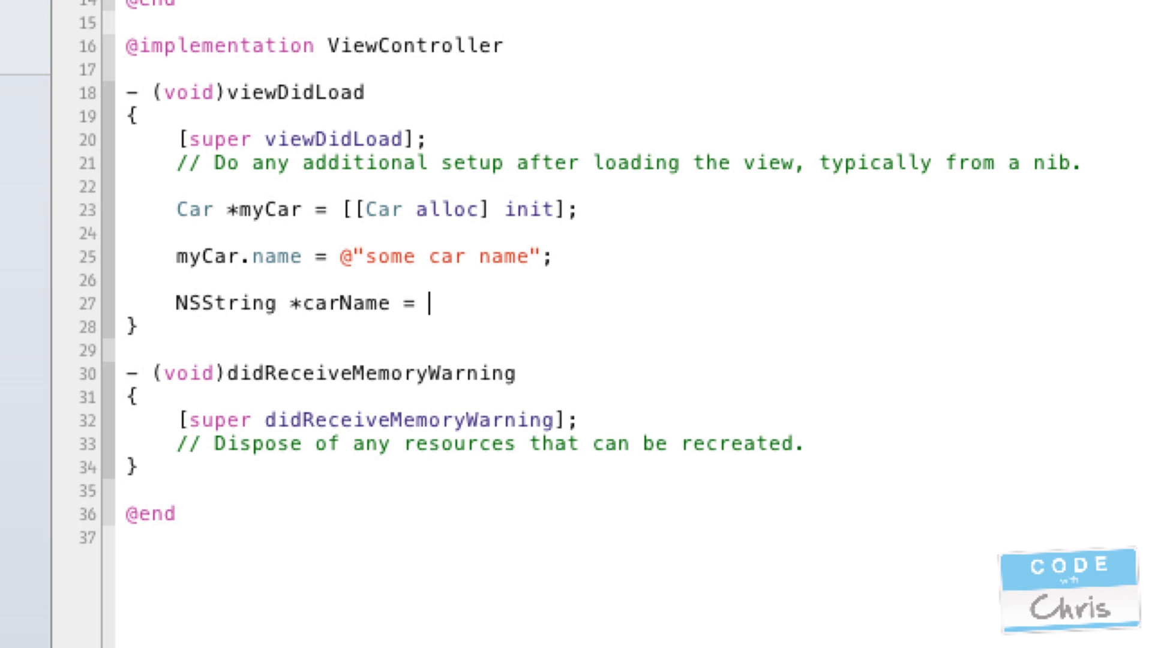
pyautogui.write('myCar.')
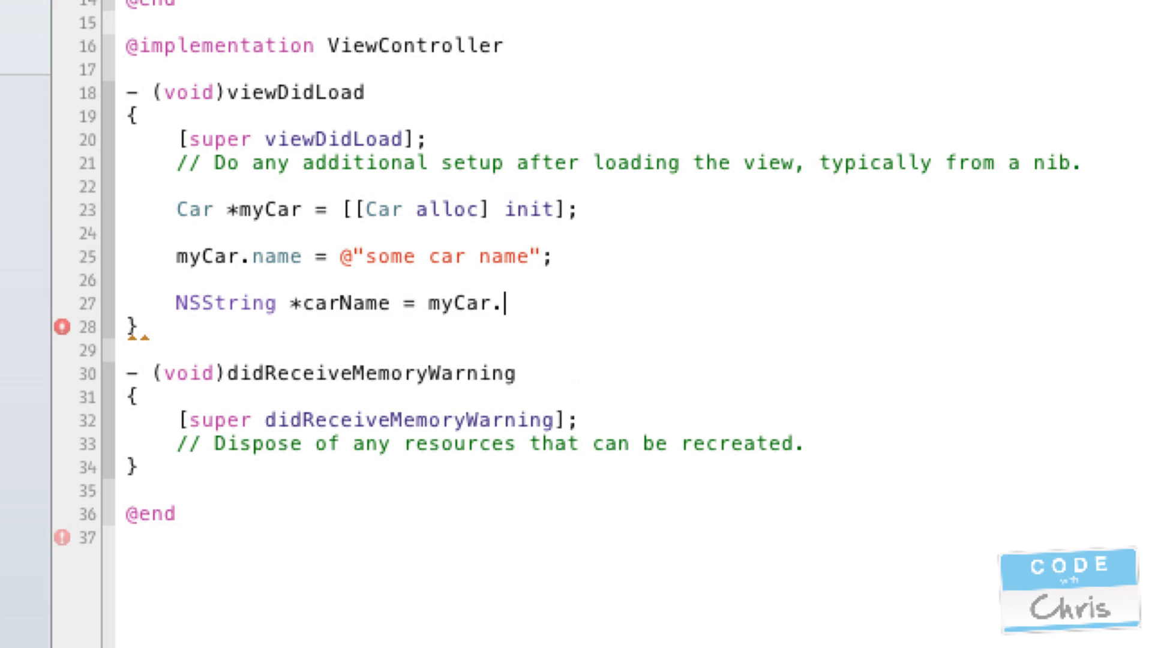
pyautogui.write('name;')
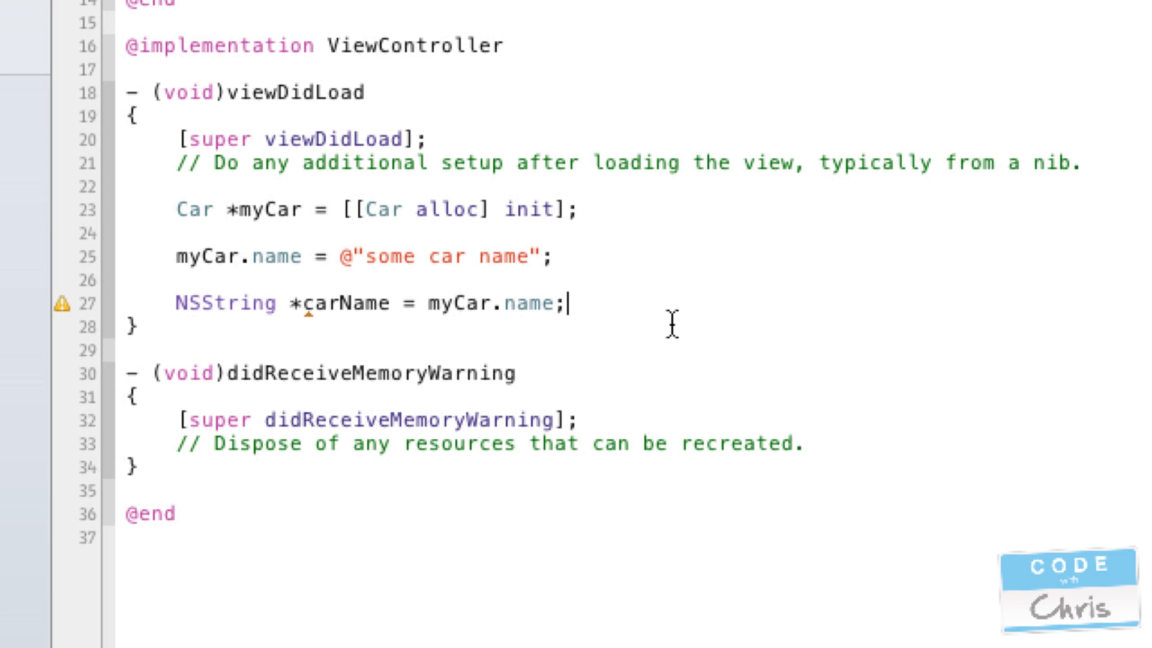
pyautogui.moveTo(668, 312)
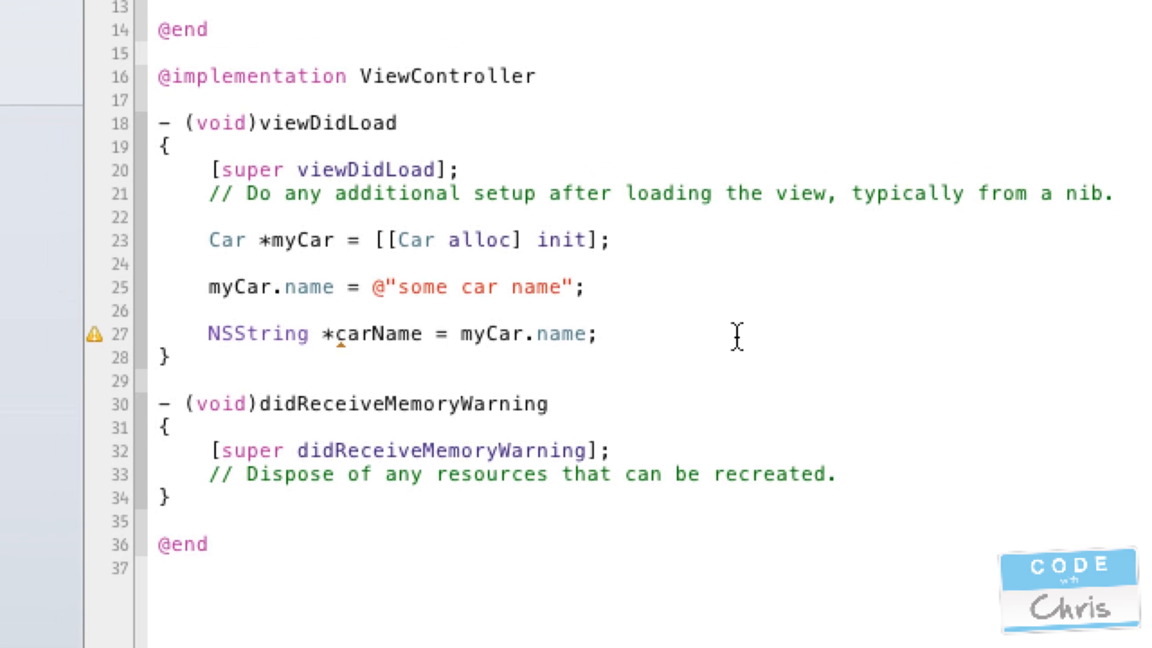
# Reopen Car.h, briefly make the name property atomic, then restore nonatomic
pyautogui.click(28, 249)
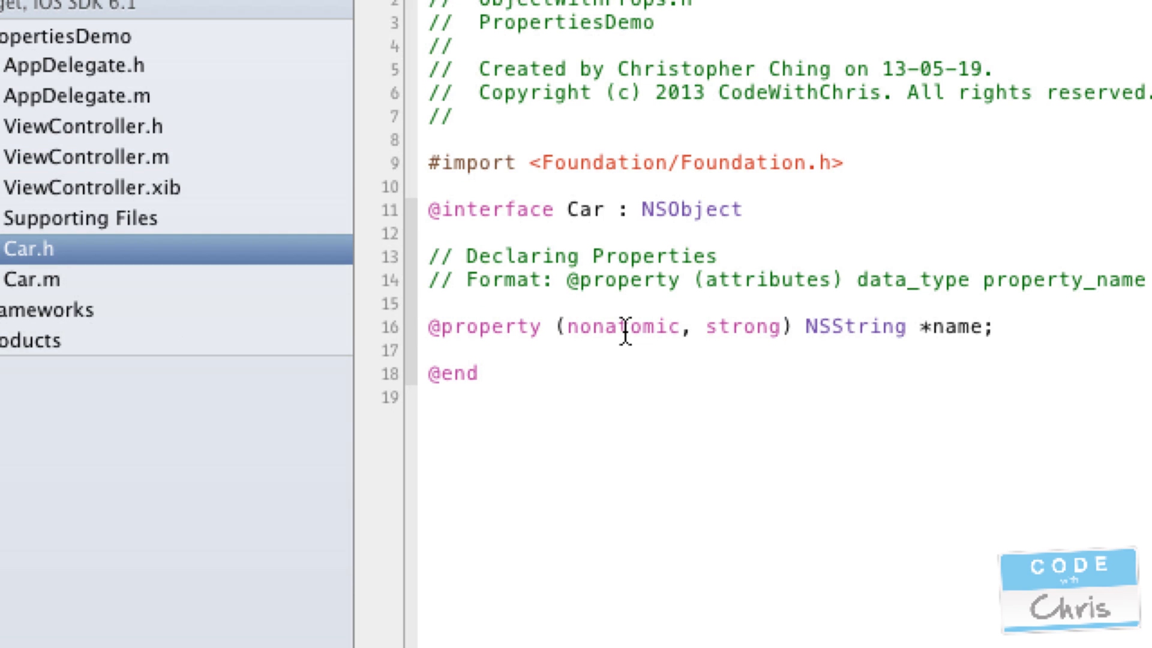
pyautogui.moveTo(594, 328)
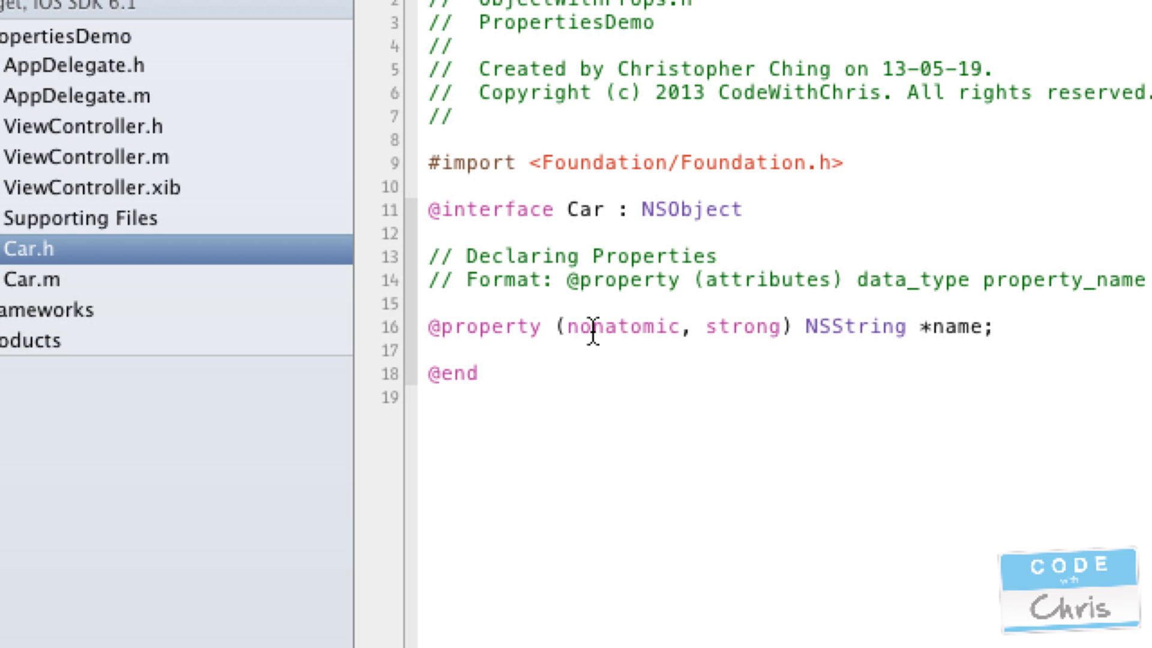
pyautogui.moveTo(634, 328)
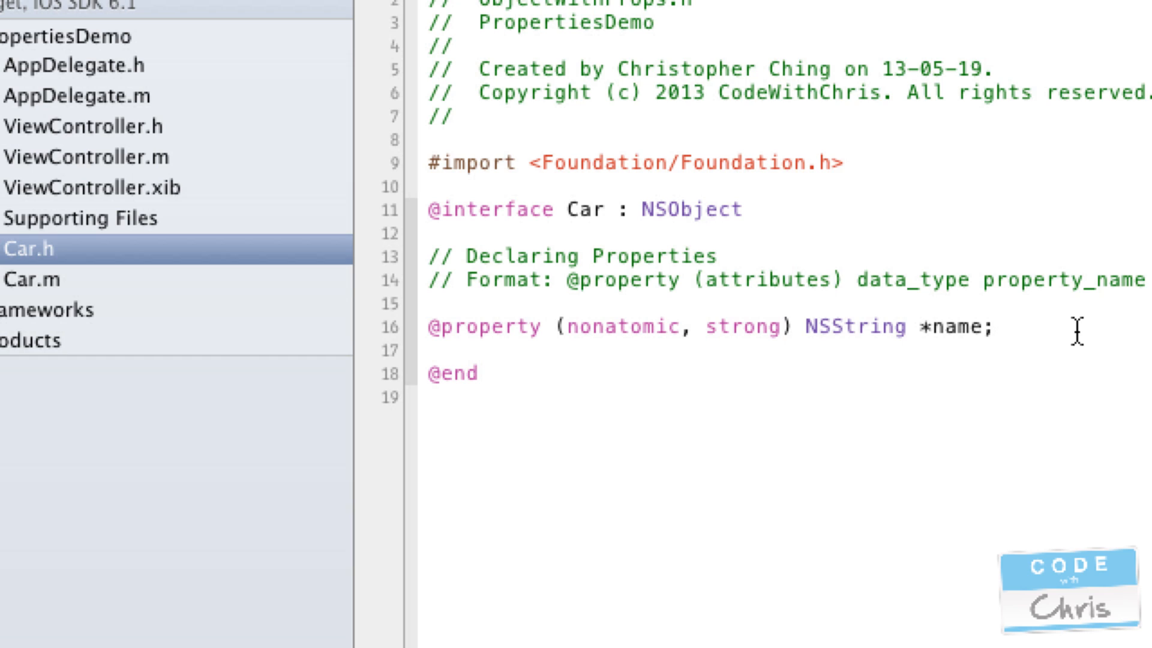
pyautogui.click(997, 326)
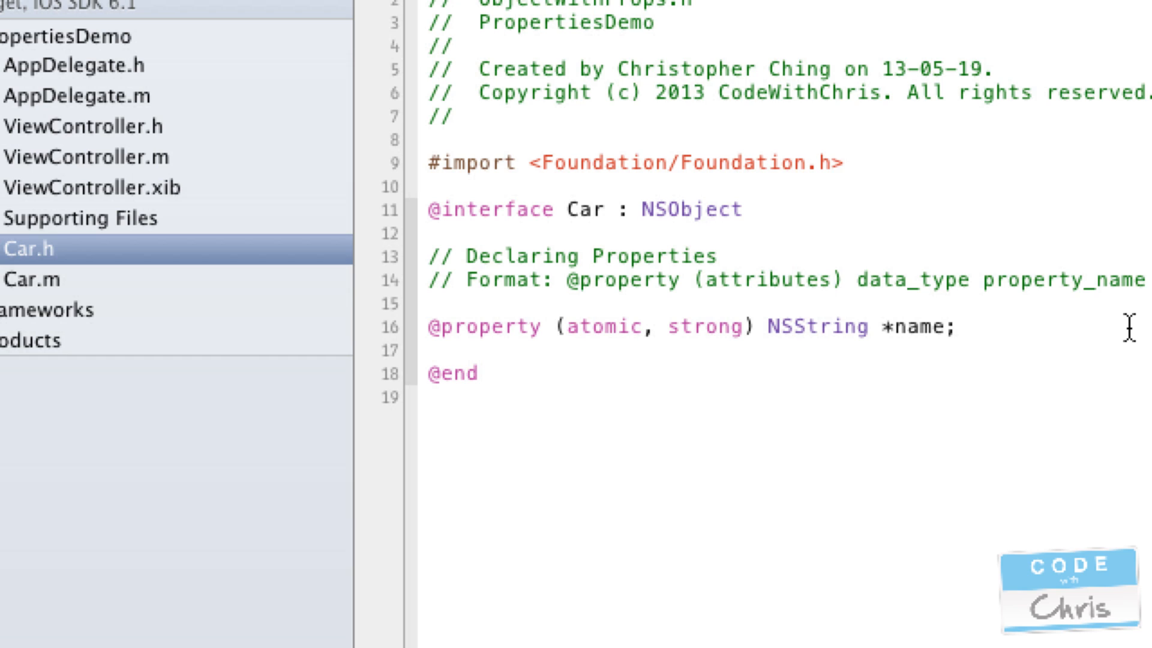
pyautogui.click(565, 325)
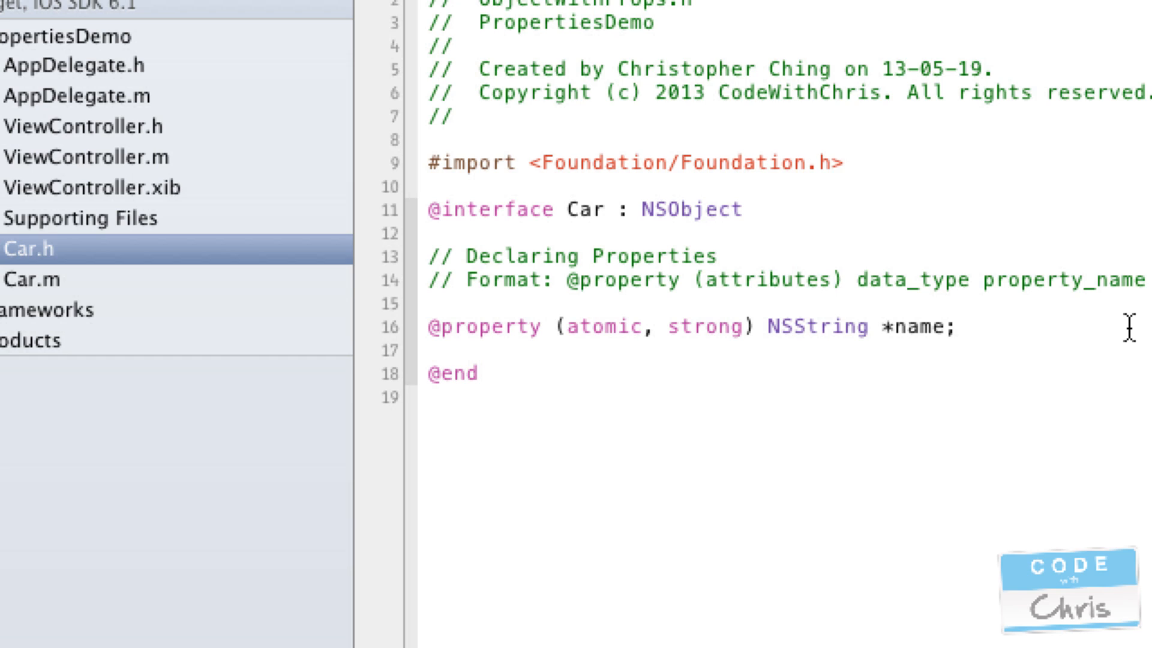
pyautogui.write('nonatomic')
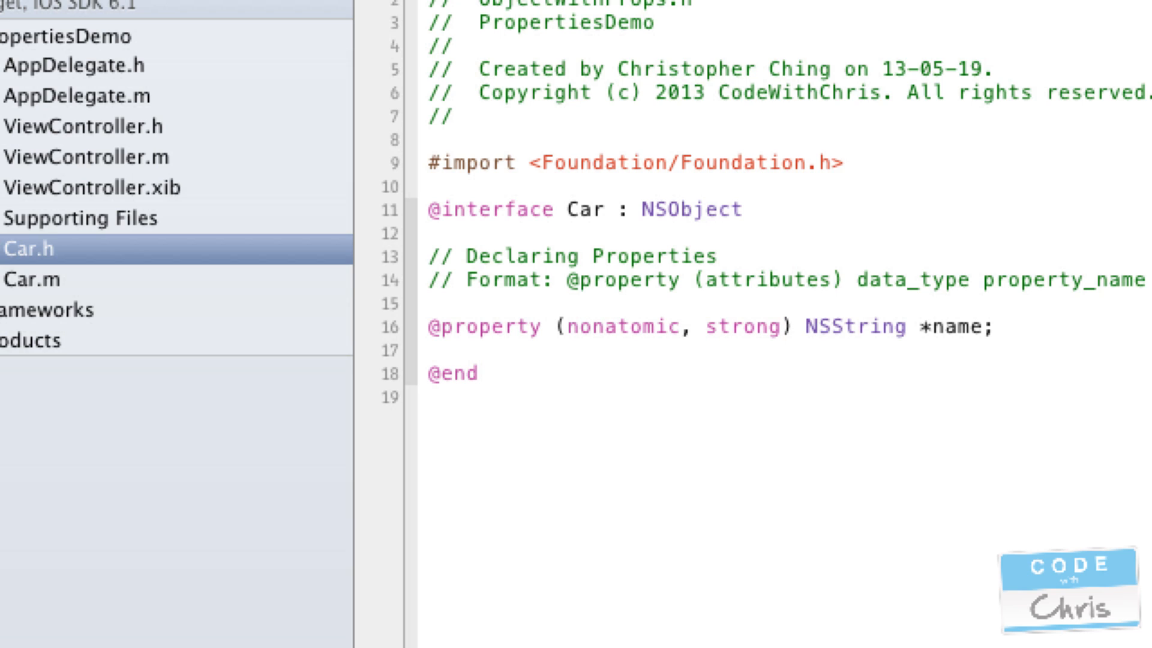
pyautogui.click(605, 327)
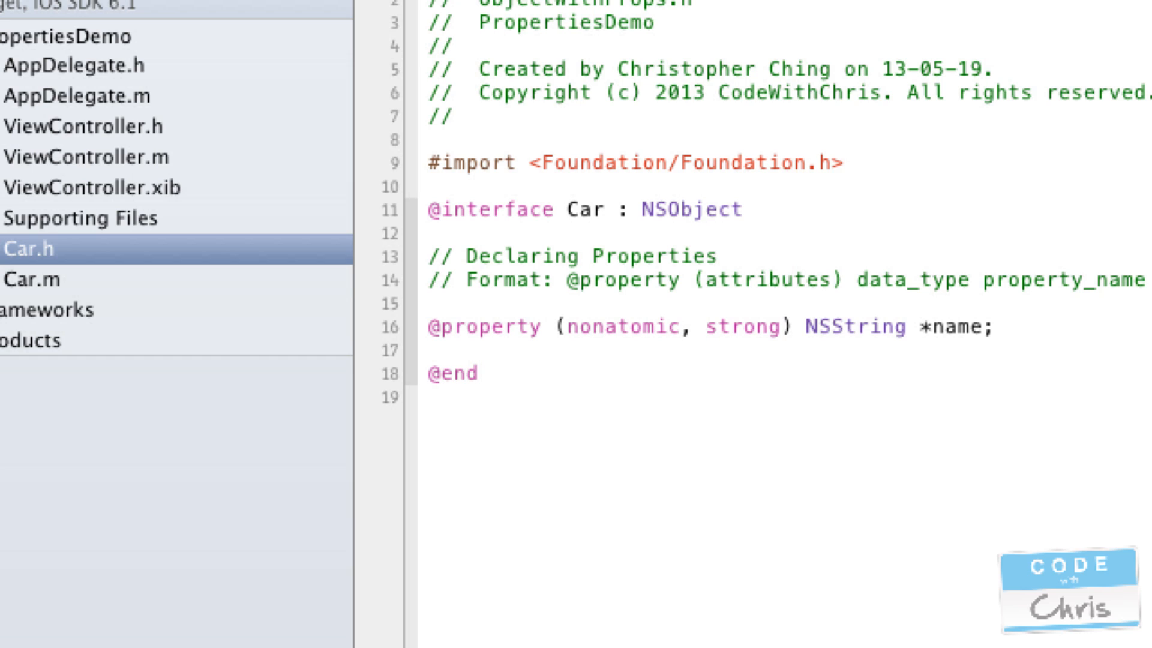
pyautogui.click(708, 327)
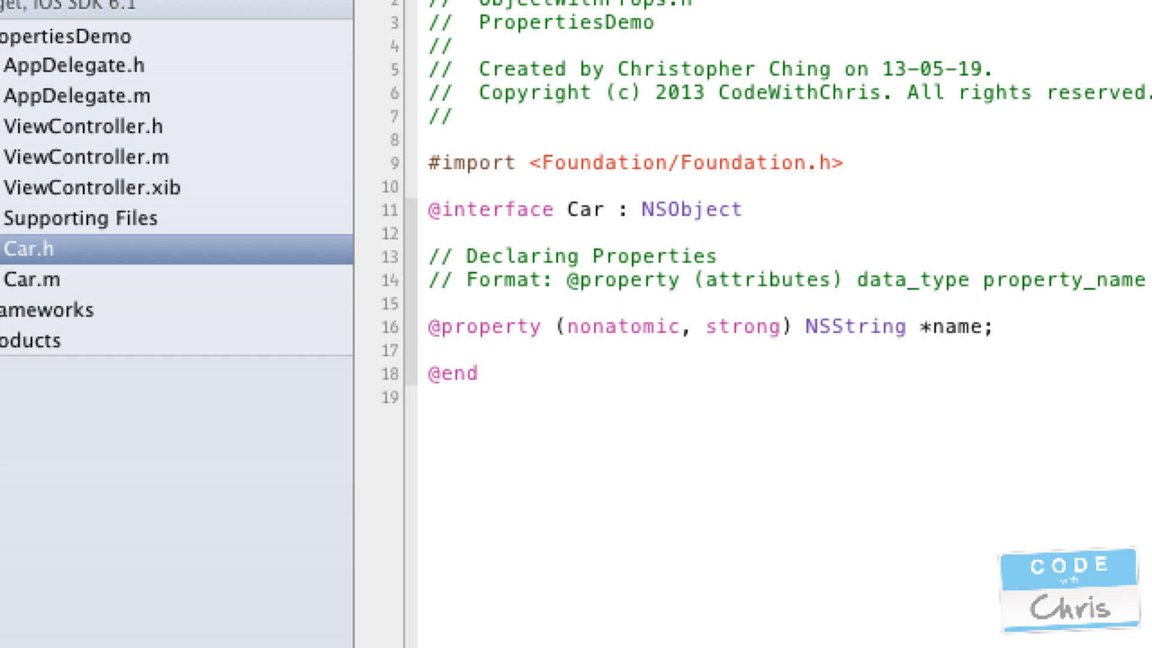
pyautogui.click(705, 326)
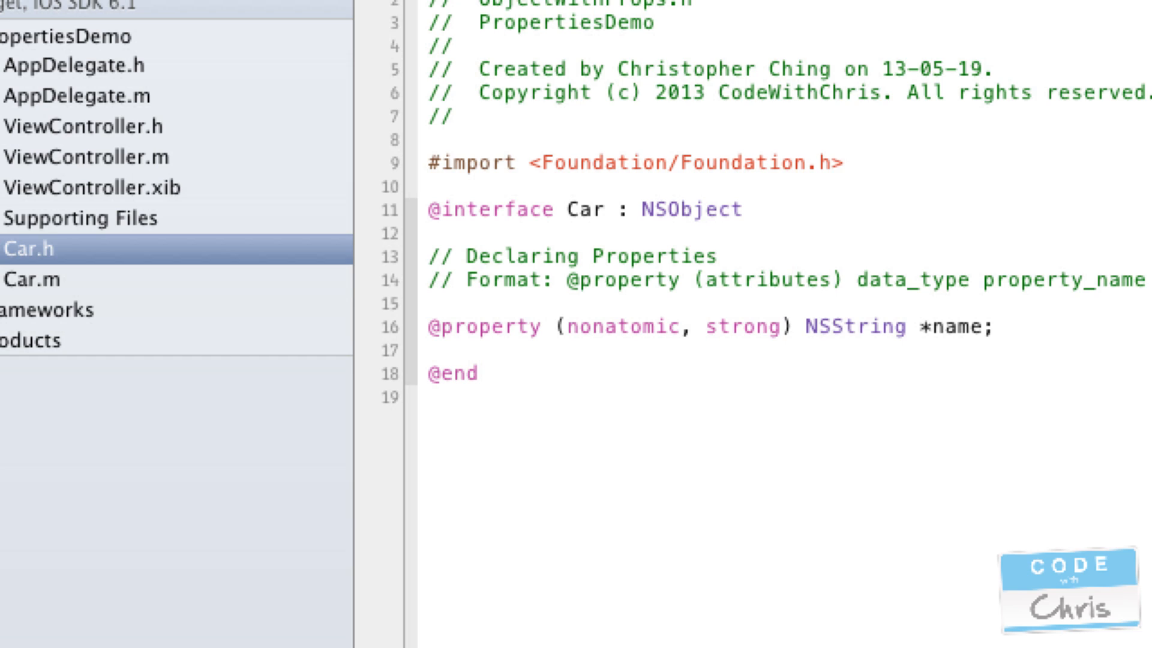
pyautogui.click(706, 326)
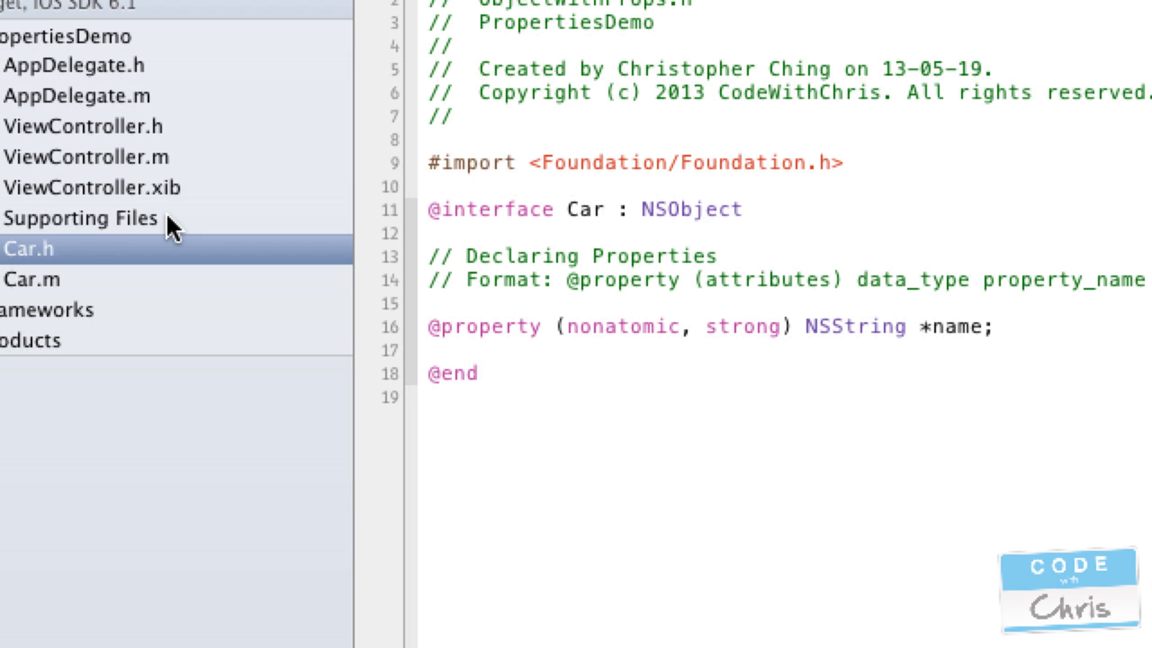
pyautogui.moveTo(789, 327)
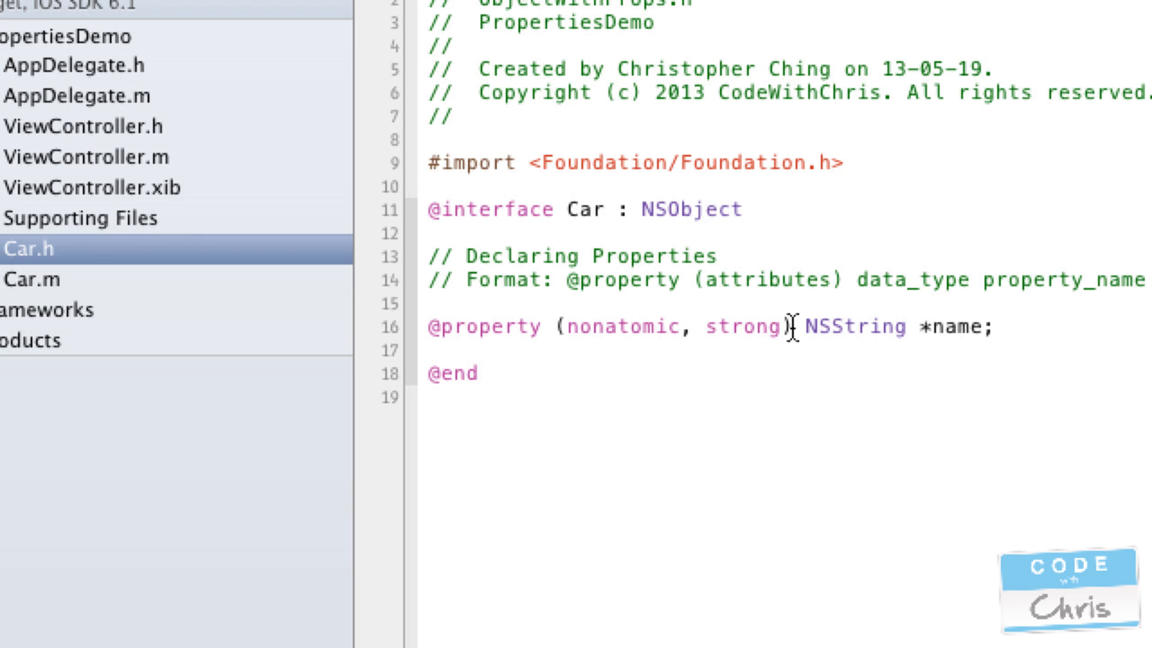
pyautogui.moveTo(834, 327)
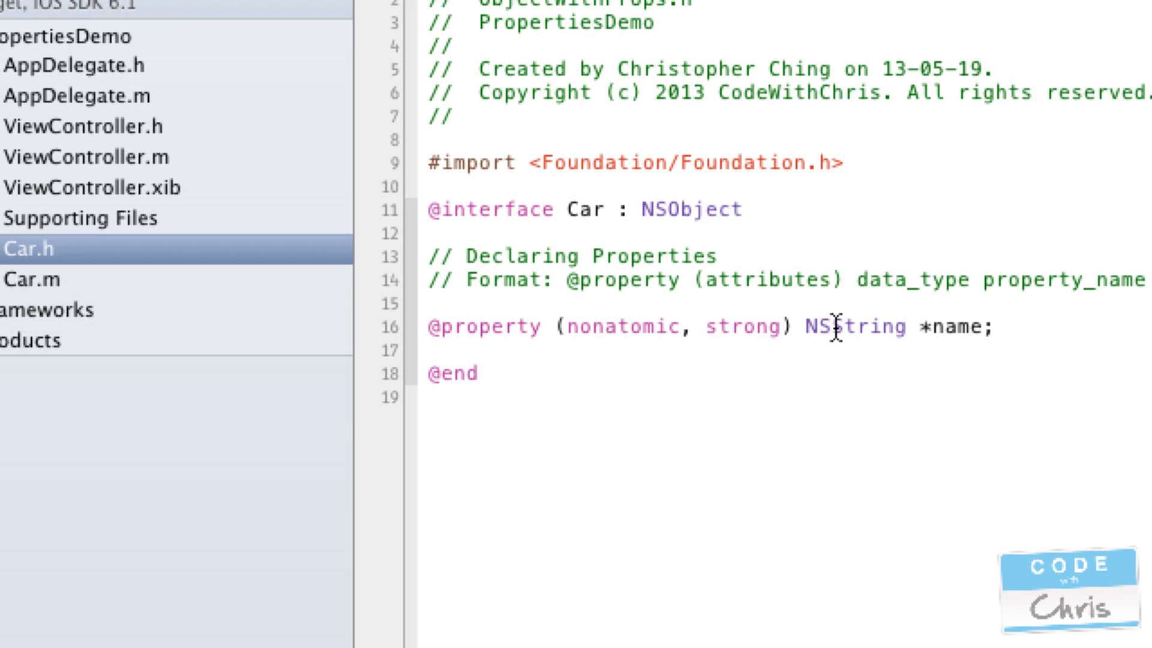
# Replace NSString *name with Car *anotherCar and change strong to weak
pyautogui.write('Car')
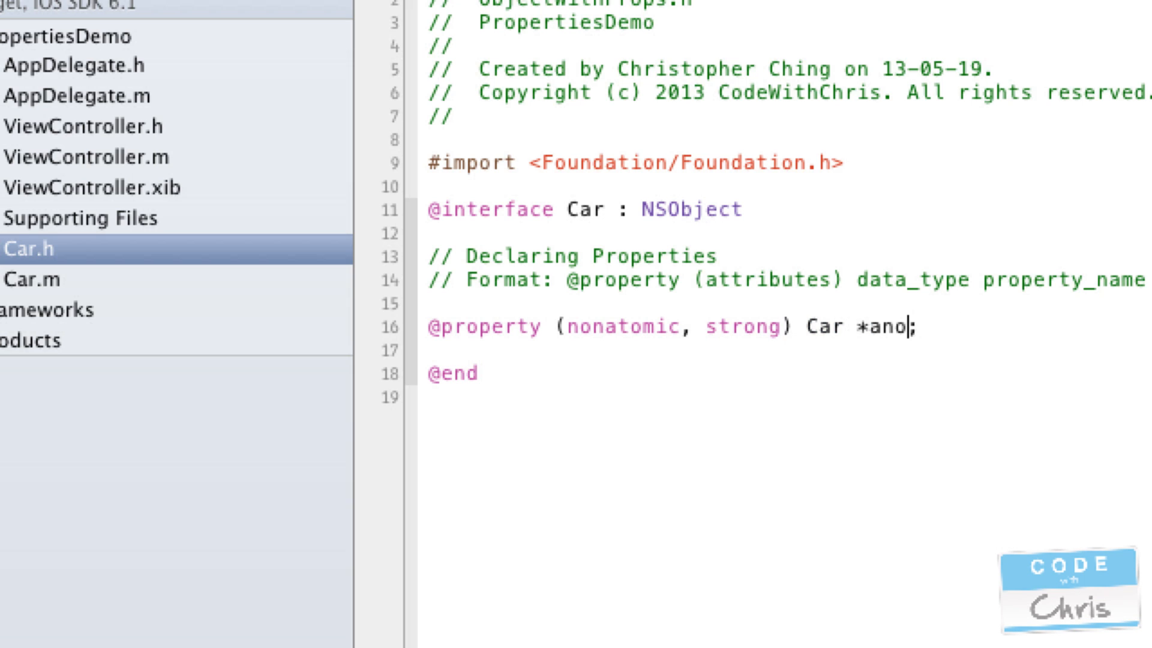
pyautogui.write('therCar')
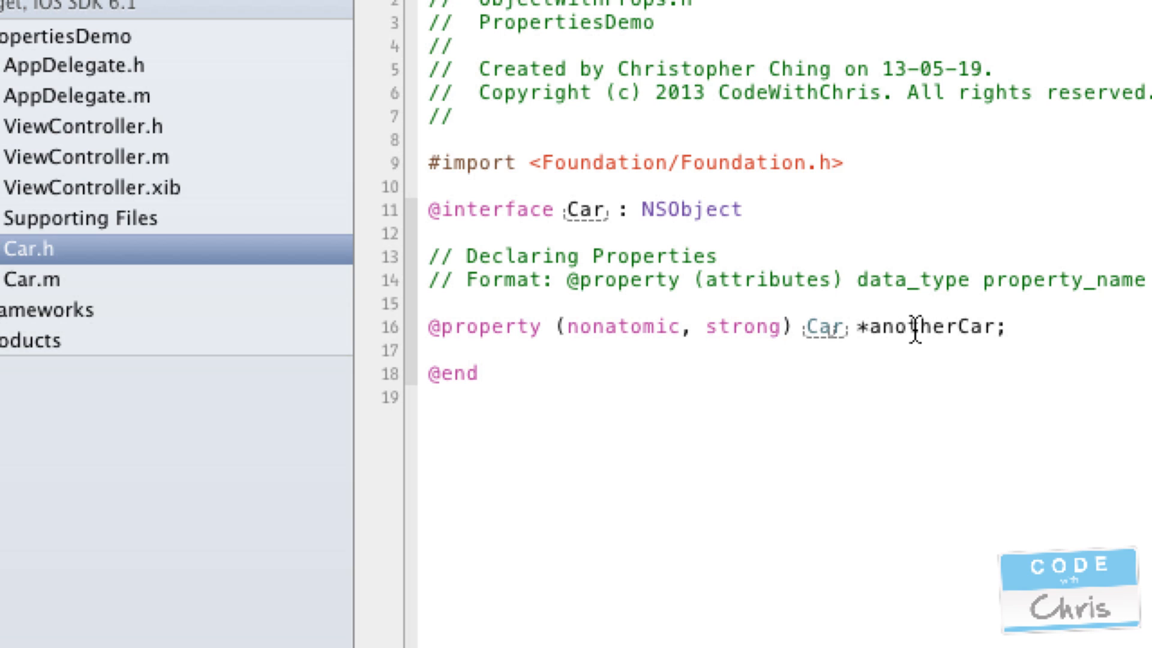
pyautogui.doubleClick(739, 326)
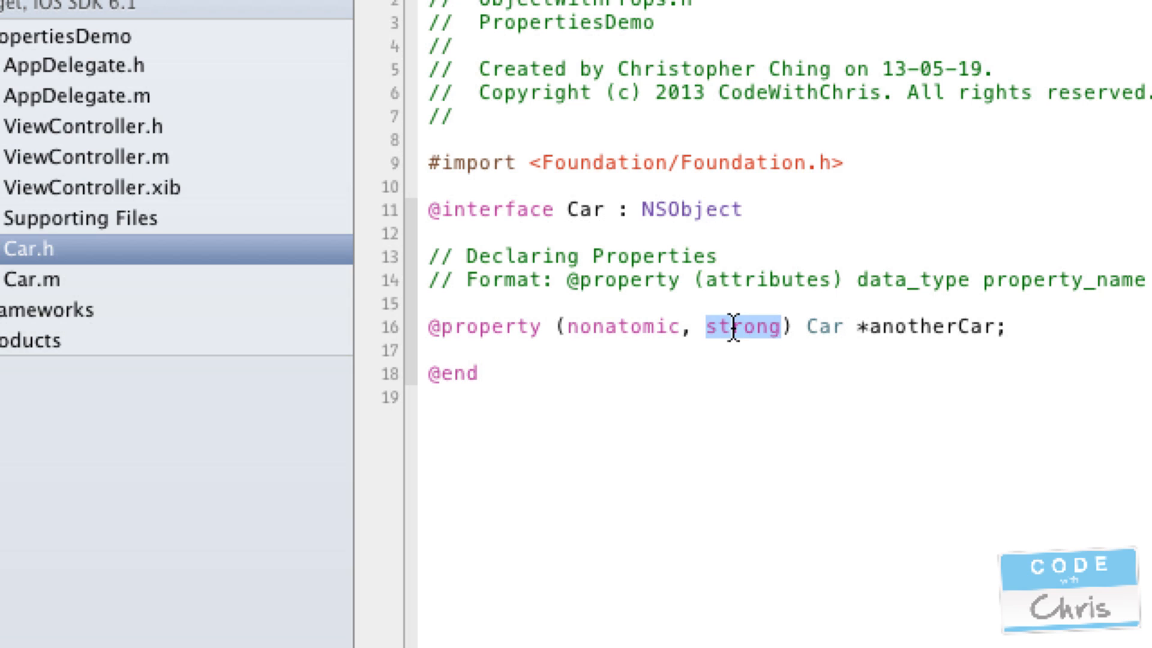
pyautogui.write('weak')
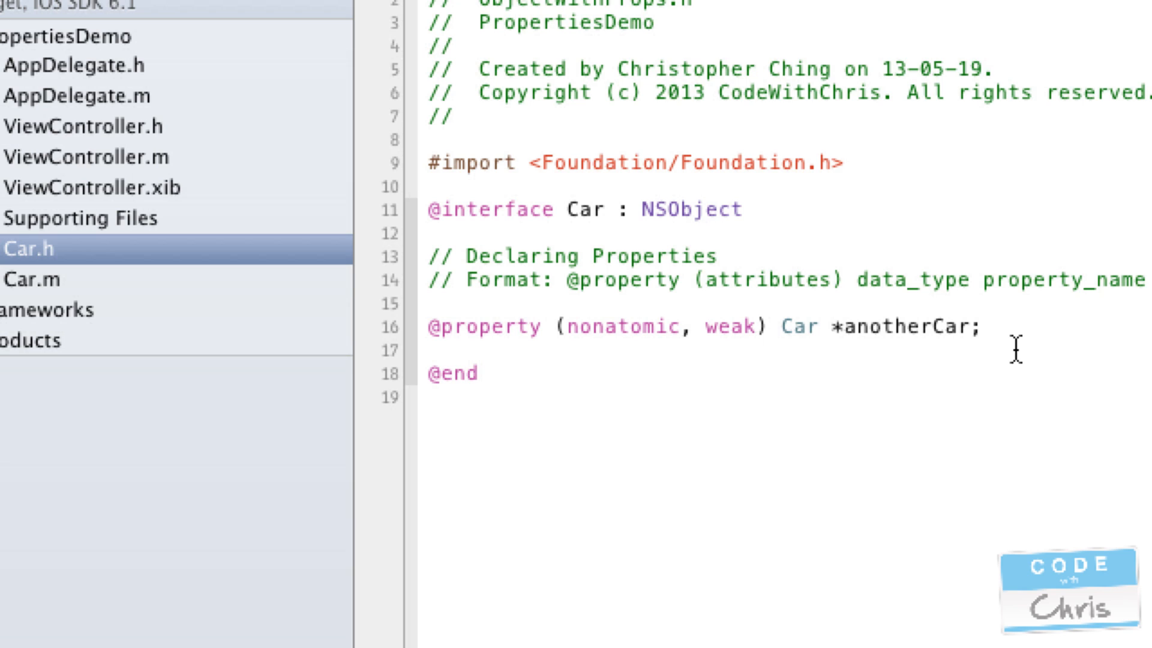
pyautogui.doubleClick(729, 326)
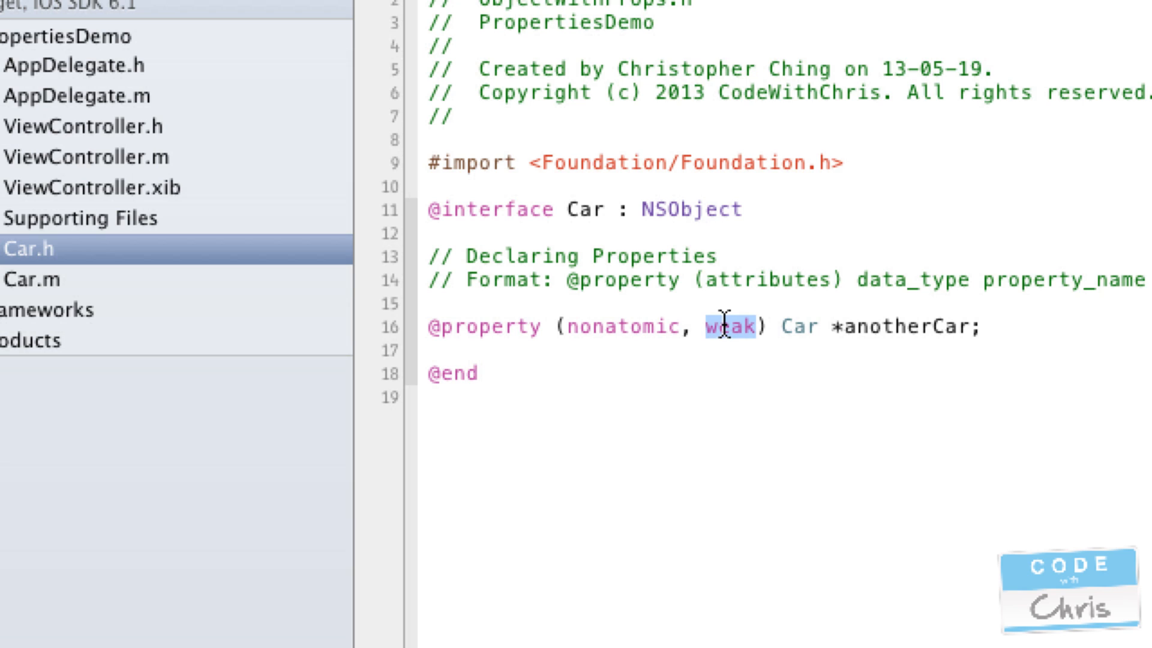
pyautogui.write('strong')
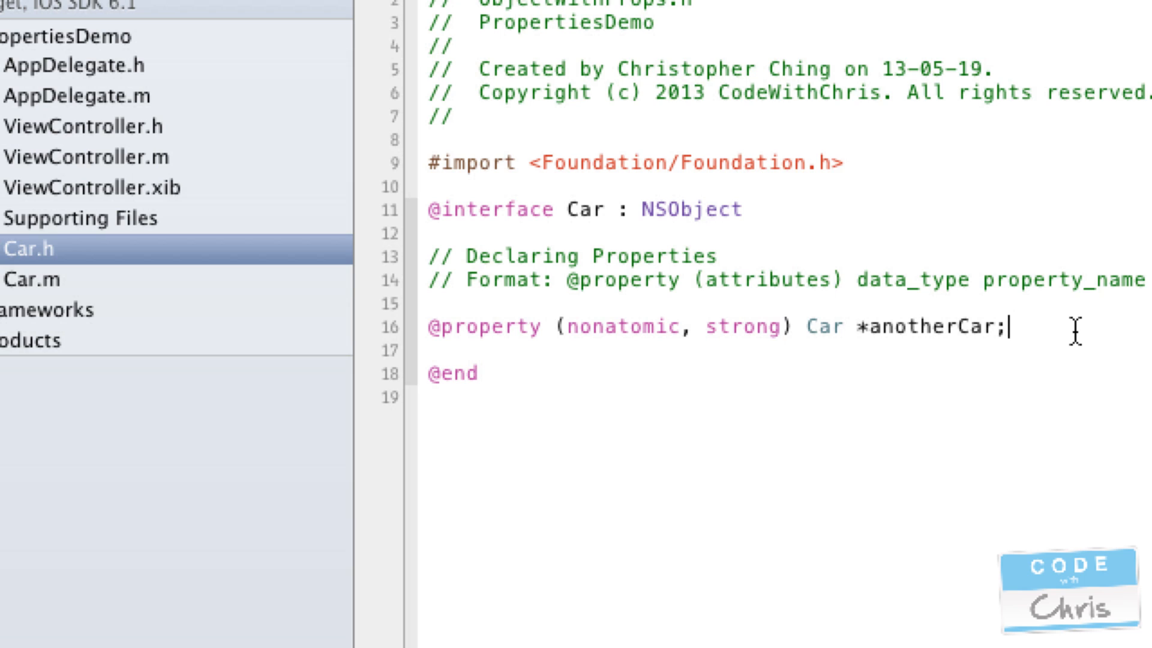
pyautogui.doubleClick(933, 326)
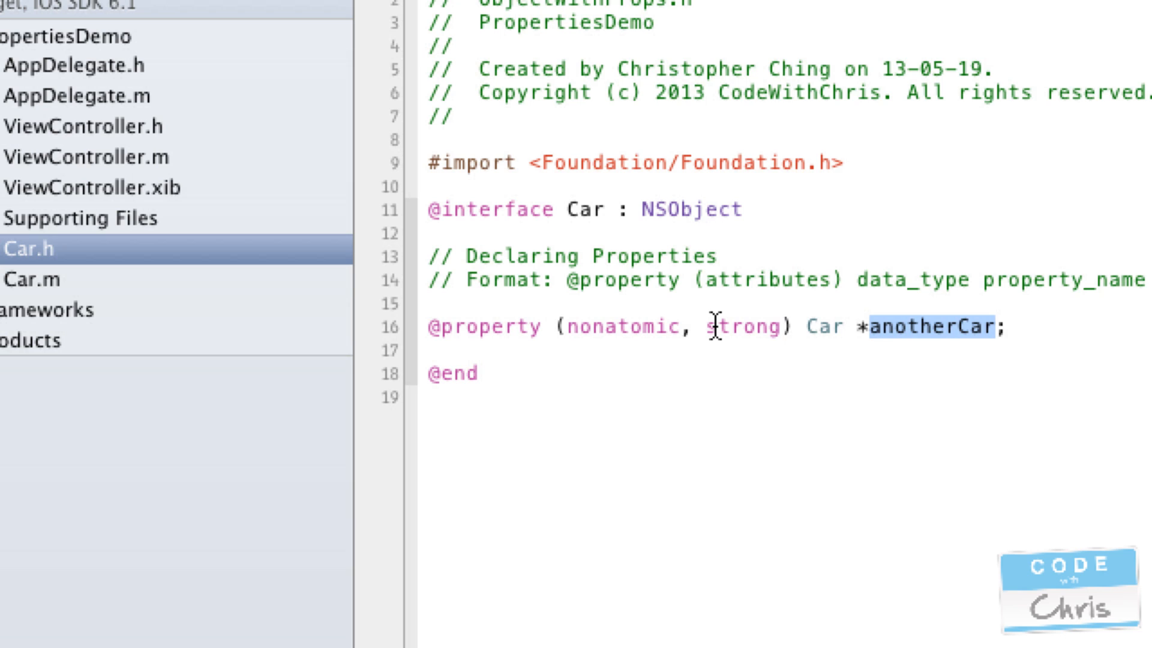
pyautogui.doubleClick(741, 326)
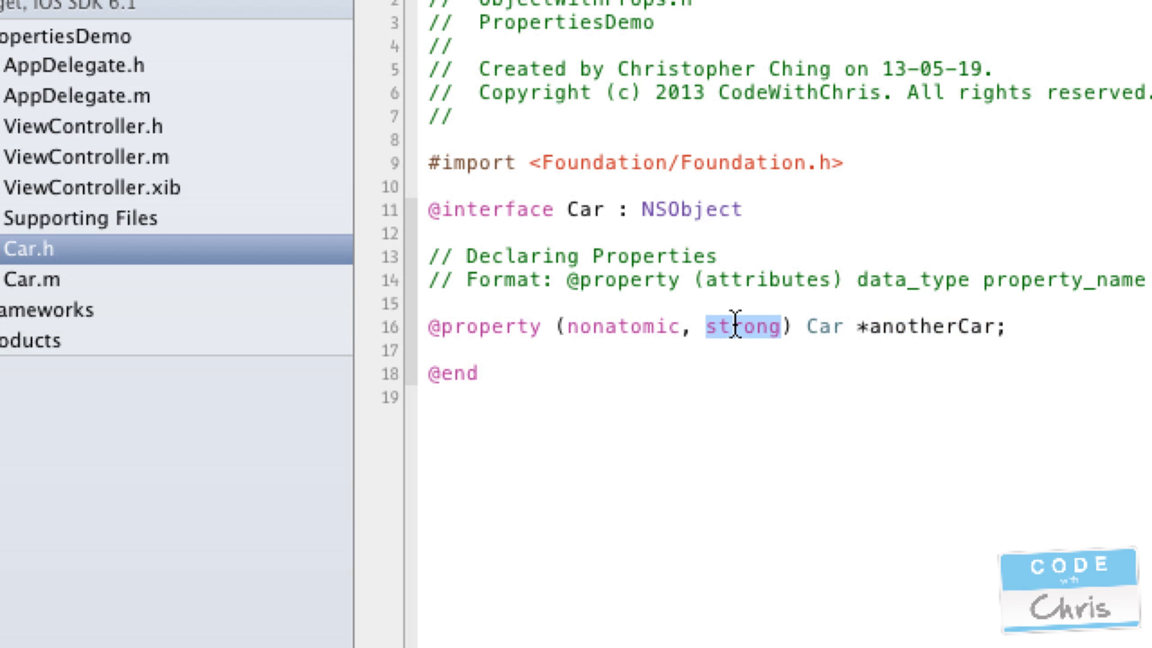
pyautogui.write('weak')
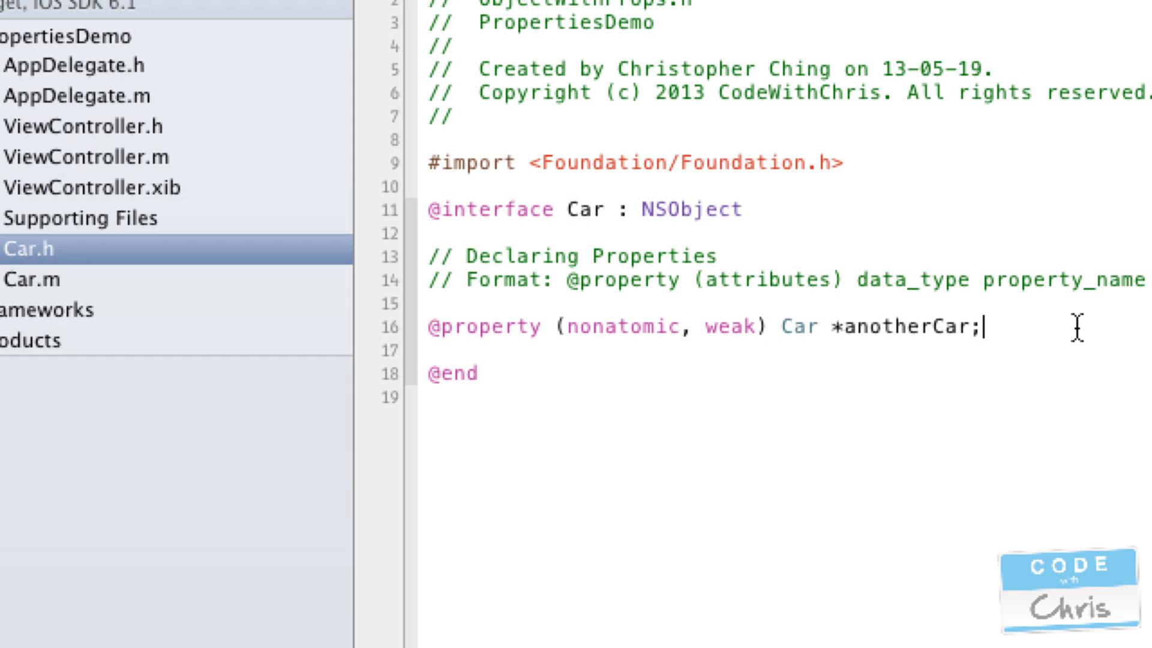
pyautogui.moveTo(894, 327)
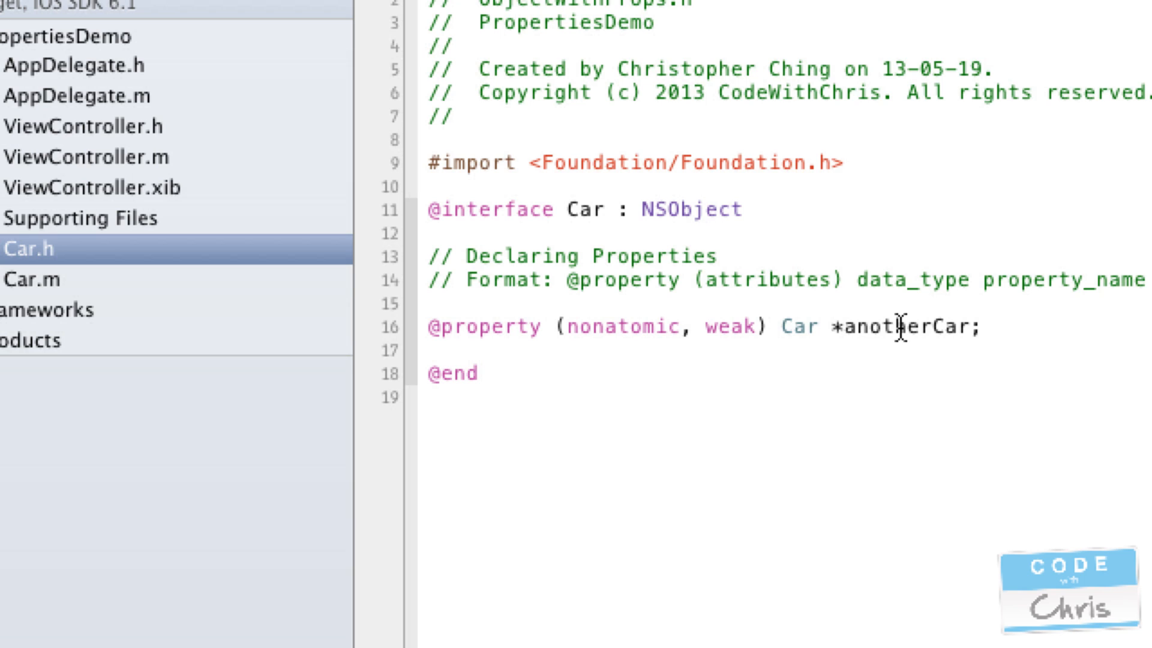
pyautogui.click(981, 327)
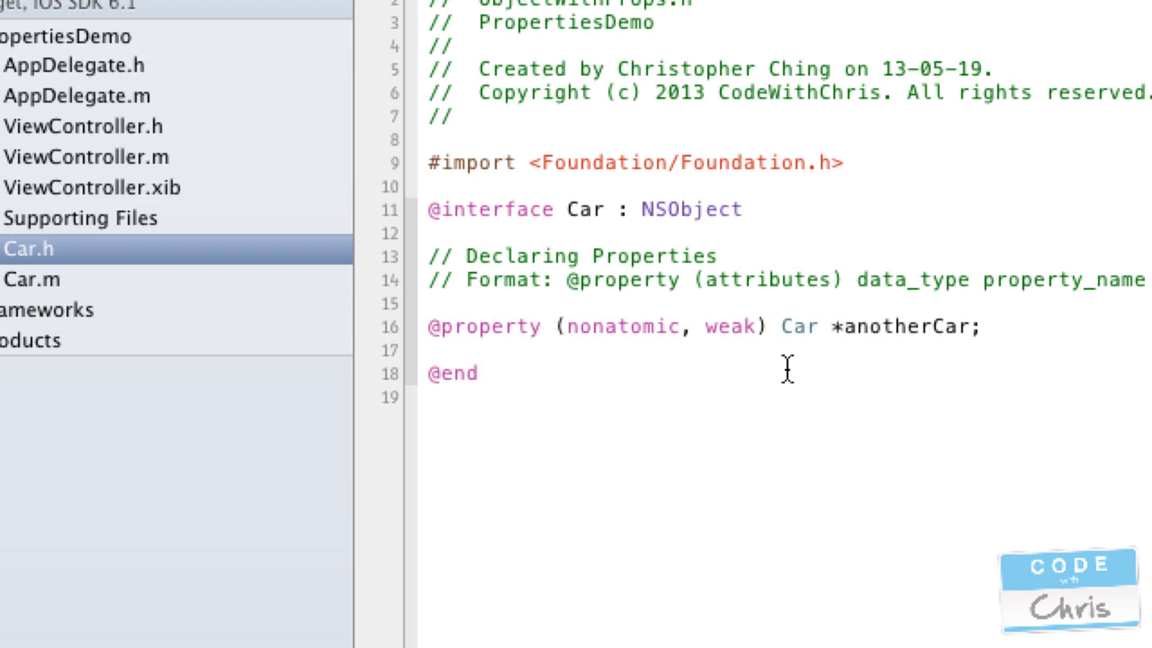
pyautogui.moveTo(867, 324)
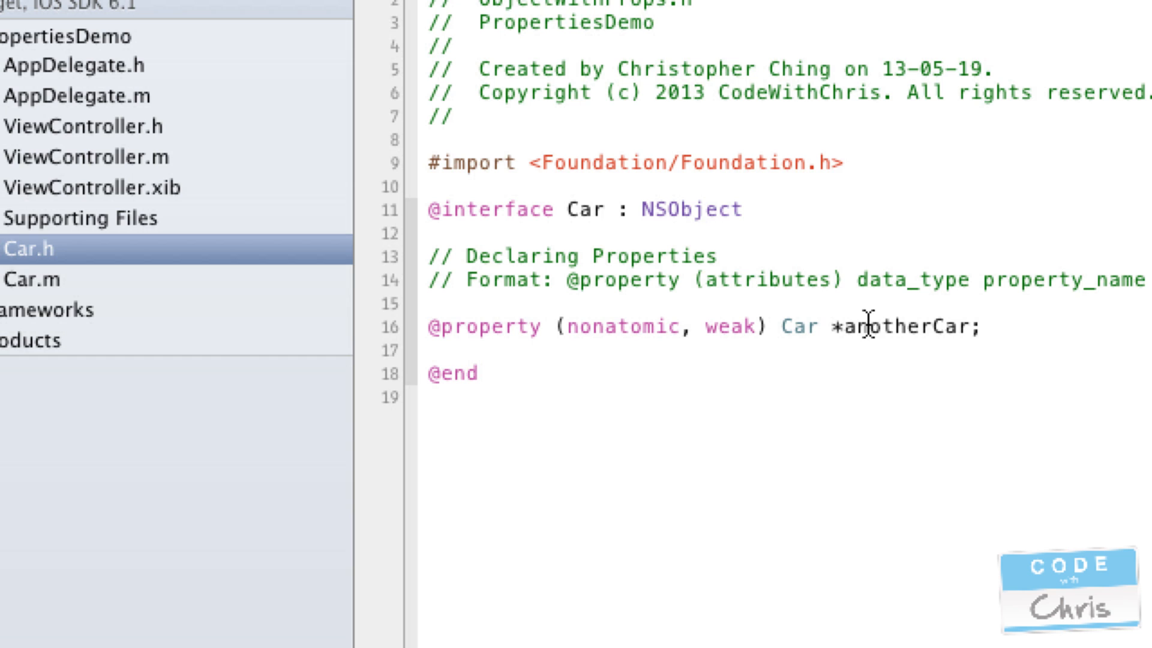
pyautogui.moveTo(933, 327)
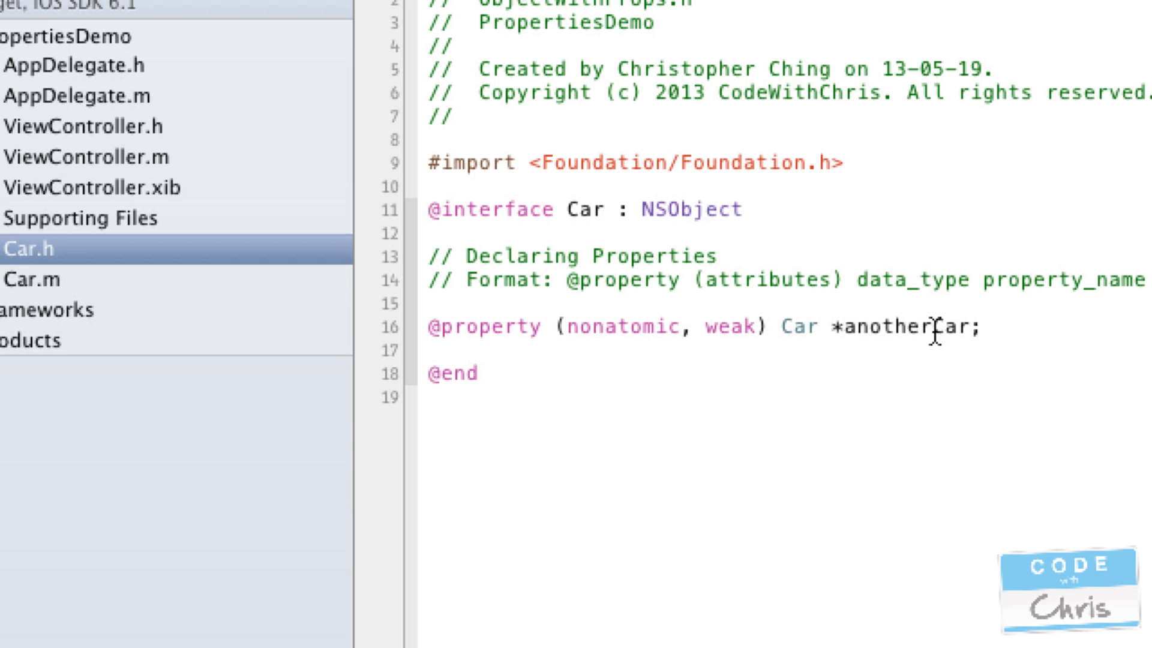